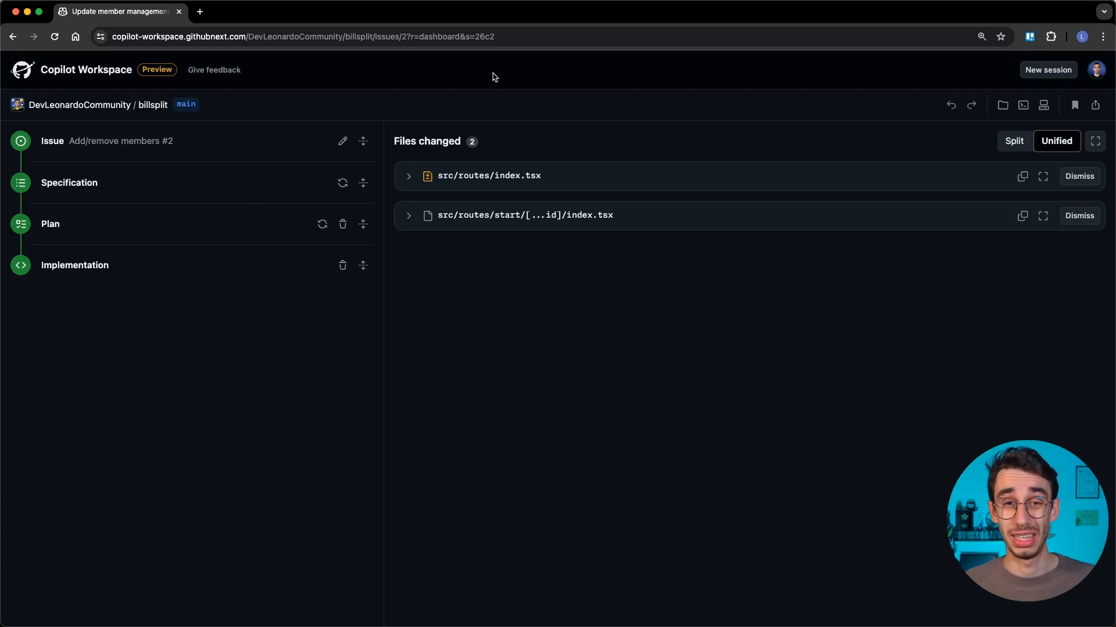
# - Review the billsplit session's Add/remove members issue, specification and plan
pyautogui.click(52, 141)
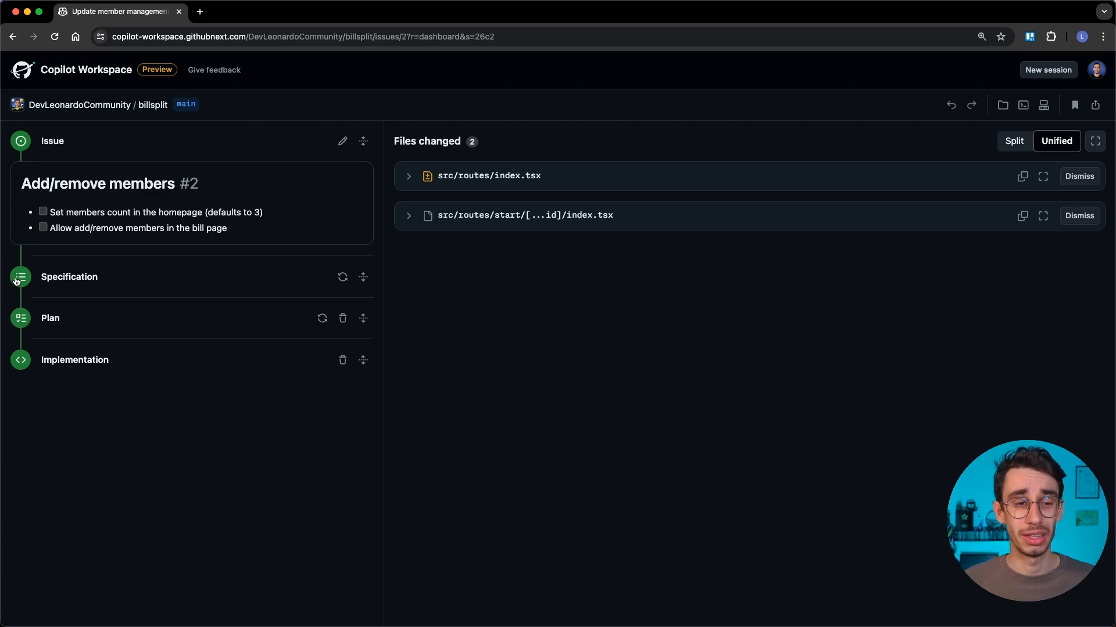
pyautogui.click(20, 277)
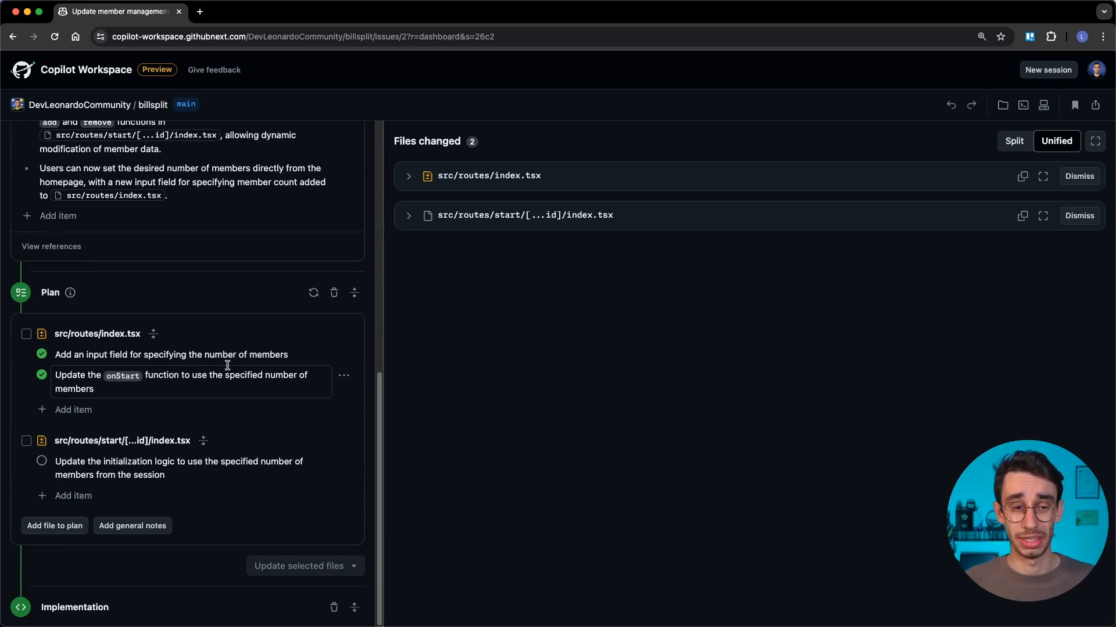
pyautogui.scroll(-3)
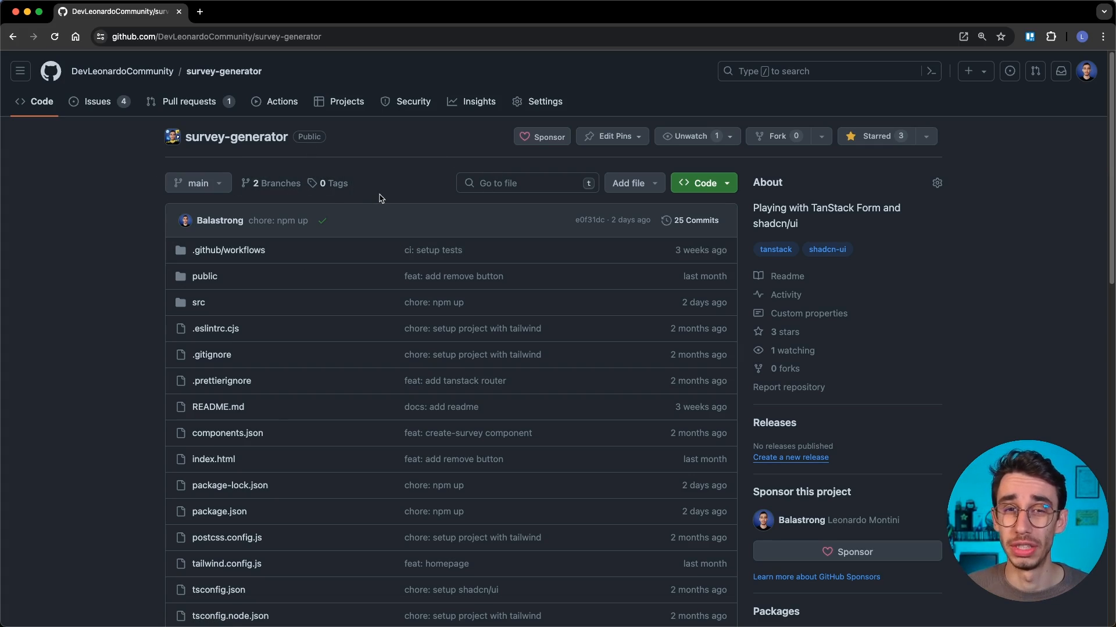
# - Look at the Copilot task prompt in survey-generator, then show the repository's open issues
pyautogui.click(700, 182)
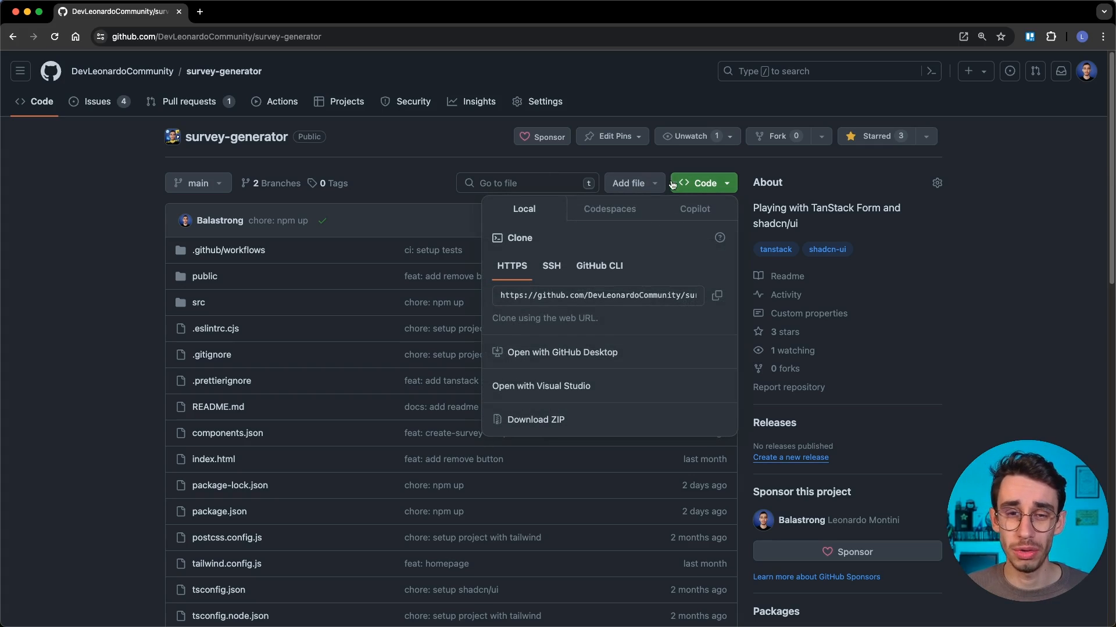
pyautogui.click(693, 208)
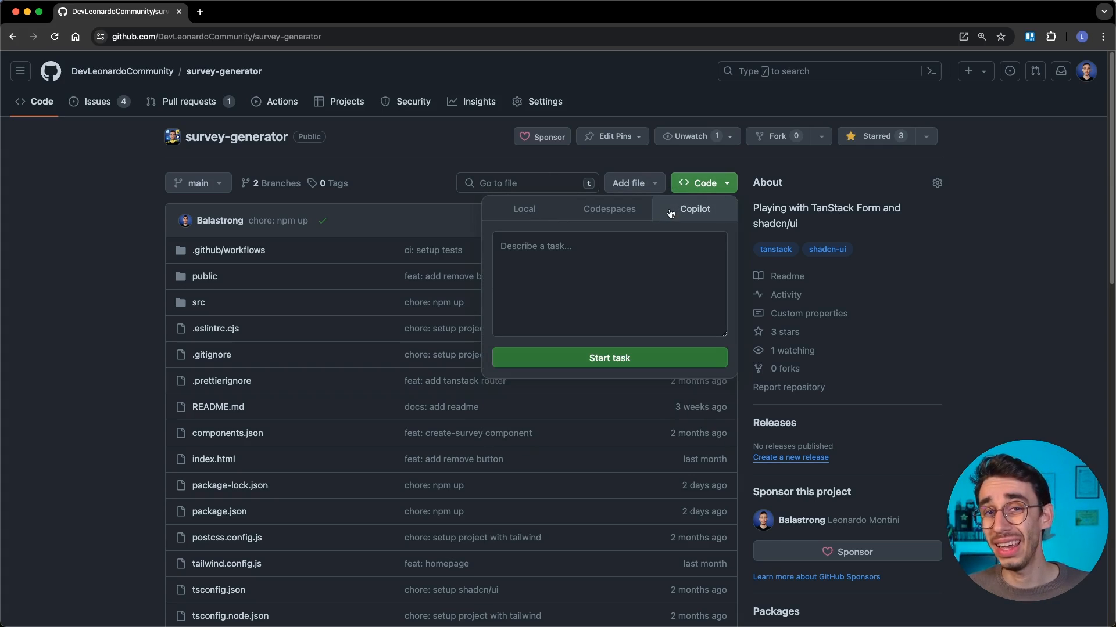
pyautogui.click(608, 284)
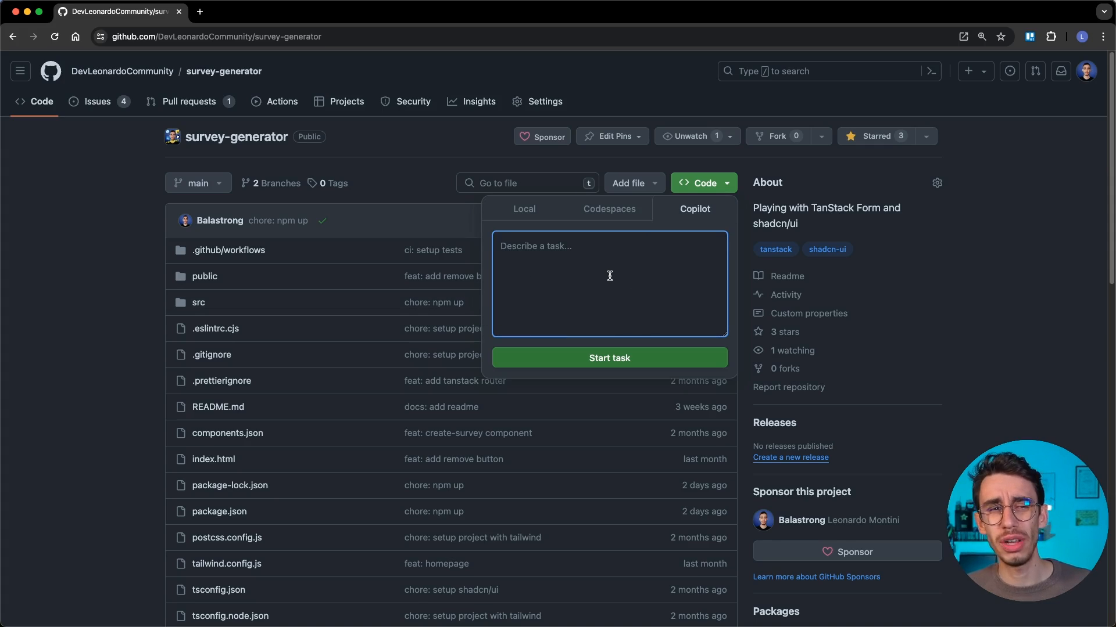
pyautogui.click(98, 101)
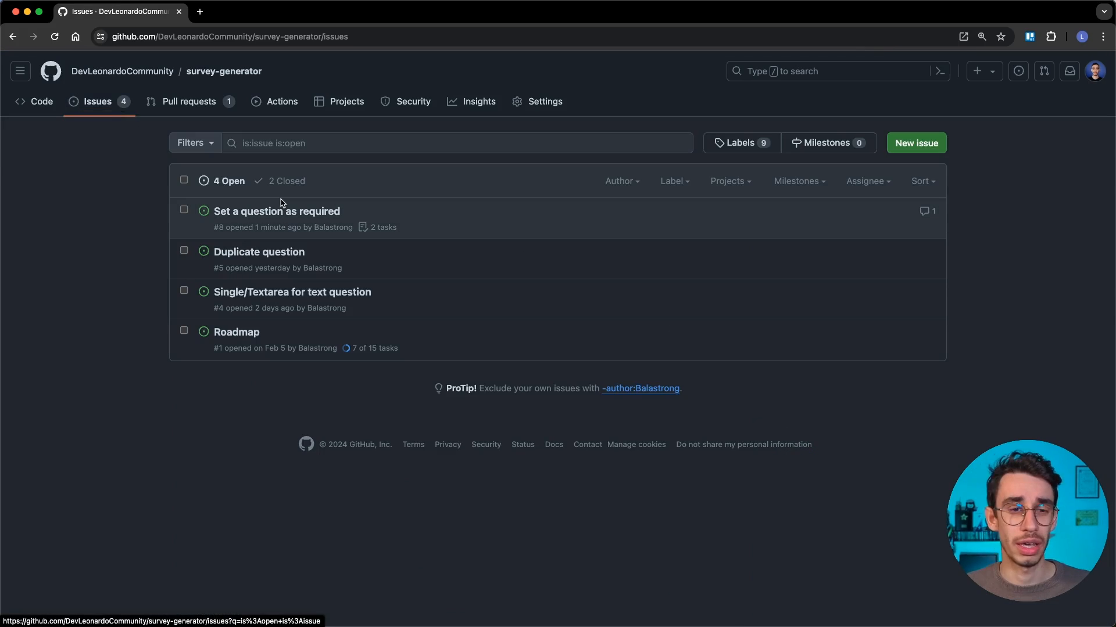
# - Read issue #8 Set a question as required and send it to Copilot Workspace
pyautogui.click(277, 212)
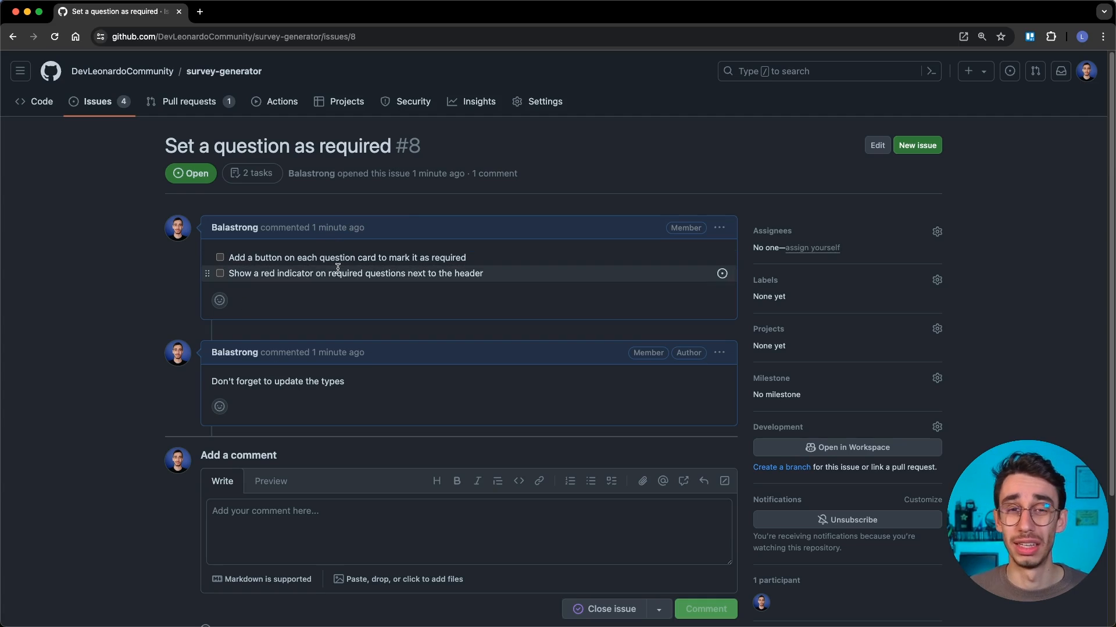
pyautogui.moveTo(379, 400)
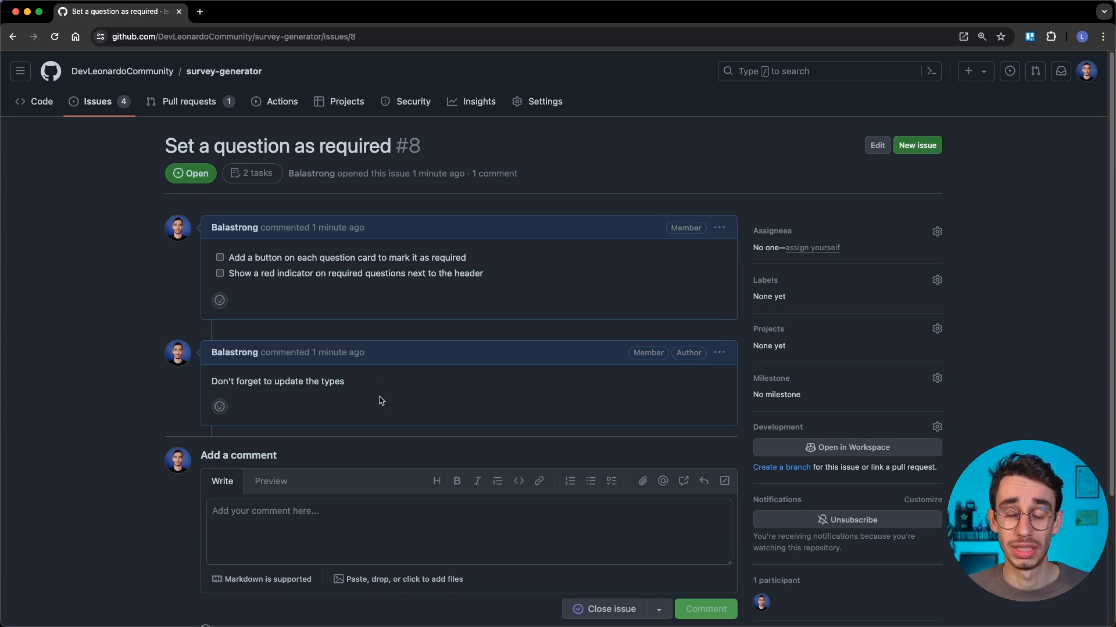
pyautogui.click(847, 446)
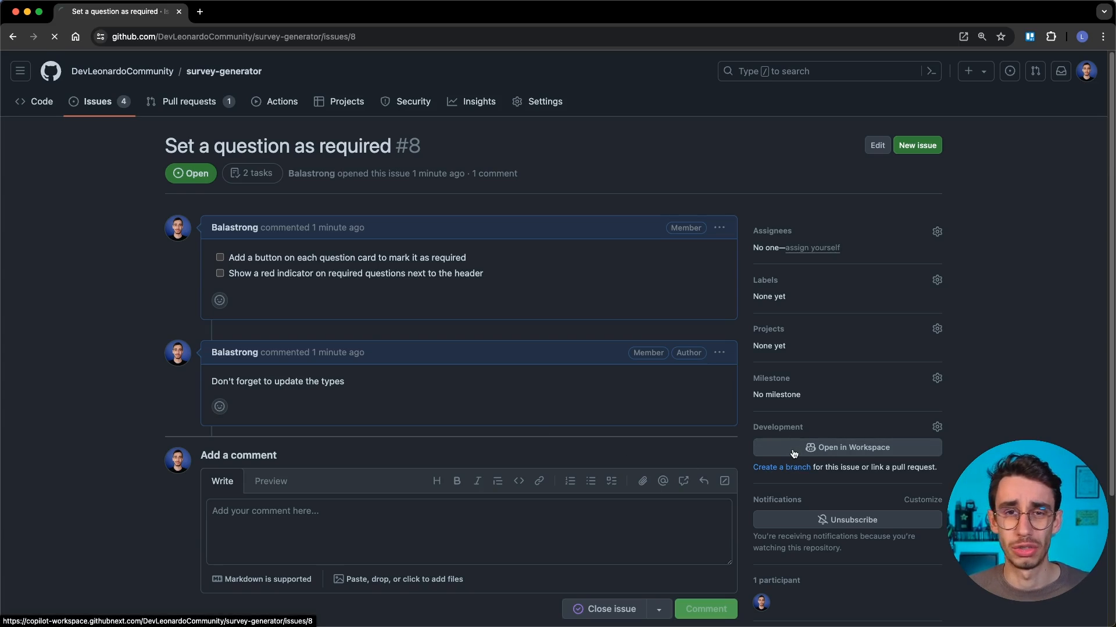
# - Review the generated specification for issue #8 and its referenced files
pyautogui.click(846, 447)
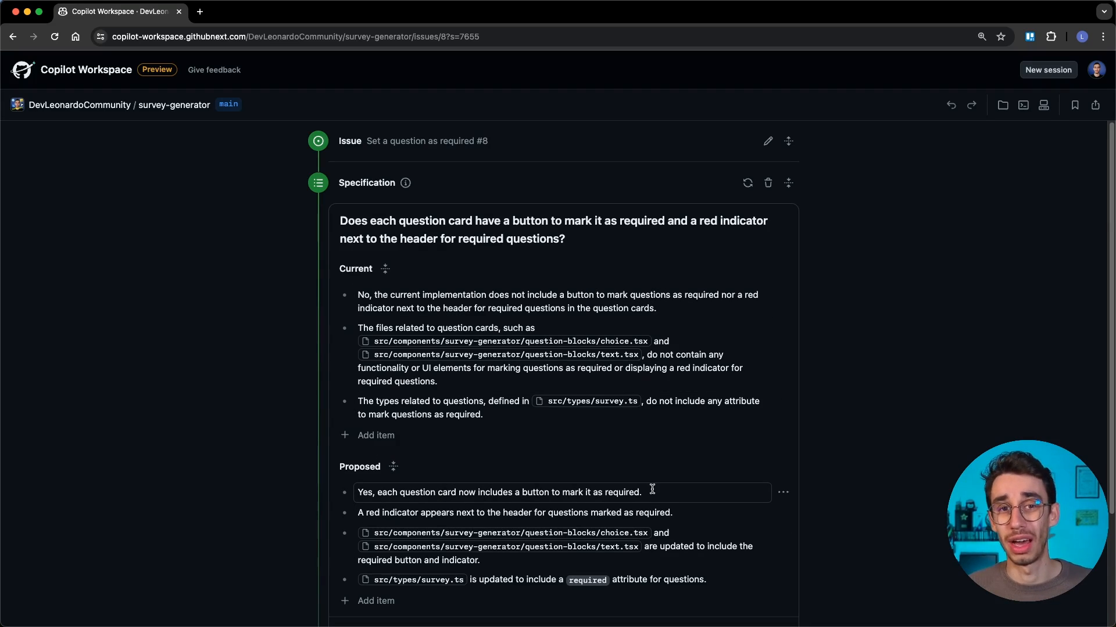
pyautogui.scroll(-3)
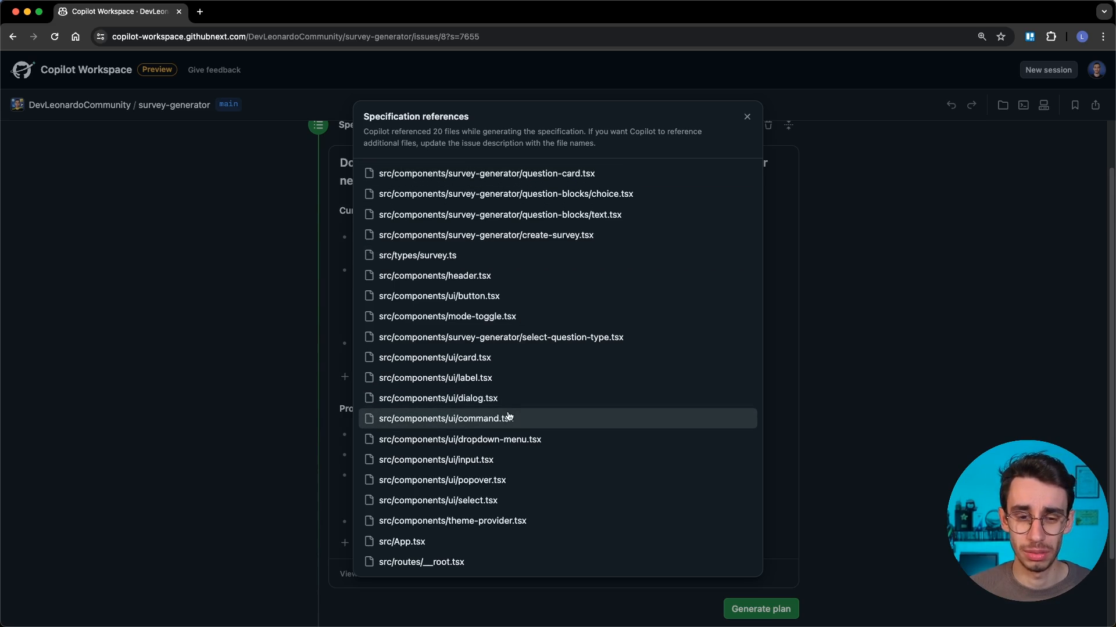
pyautogui.moveTo(561, 194)
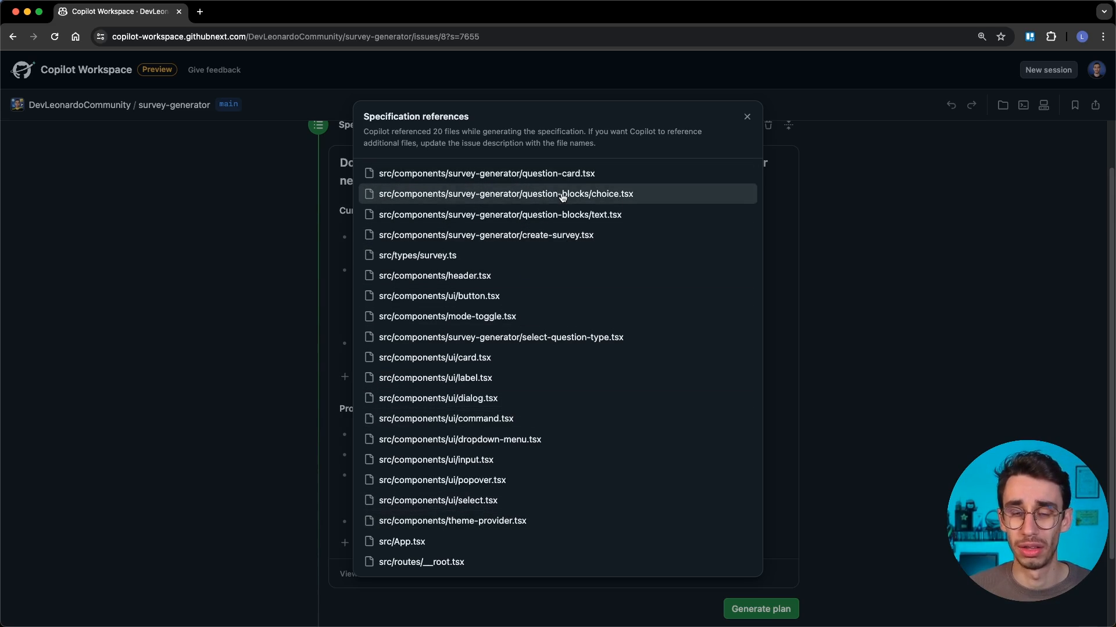
pyautogui.click(746, 117)
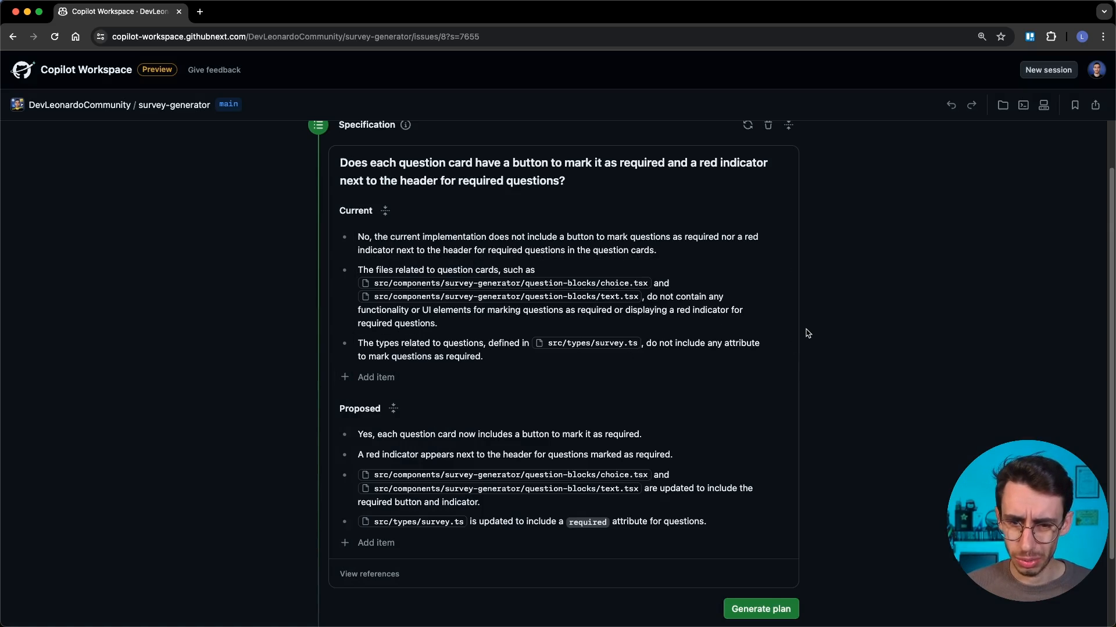
pyautogui.scroll(-3)
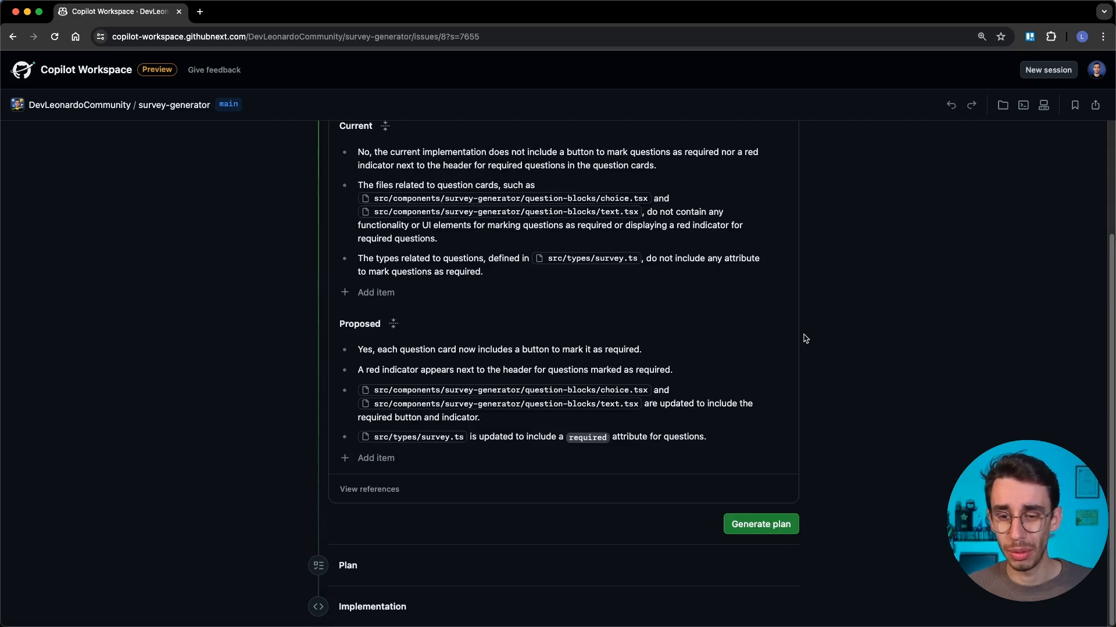
# - Generate the plan and add a 'Use the TanStack APIs to update the state' step under choice.tsx
pyautogui.click(759, 524)
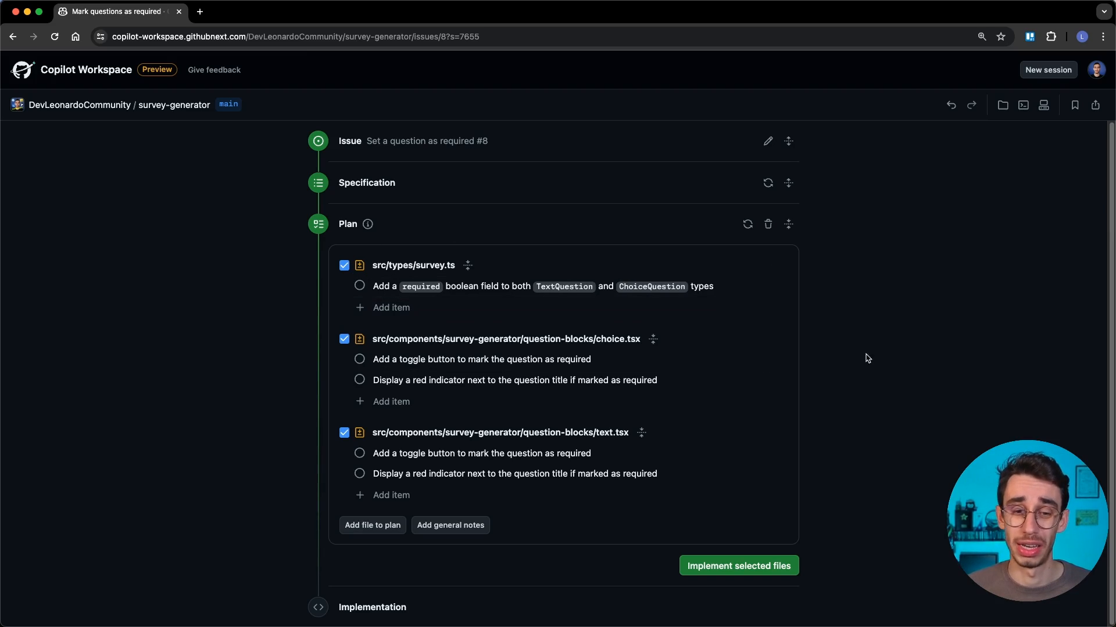
pyautogui.click(480, 359)
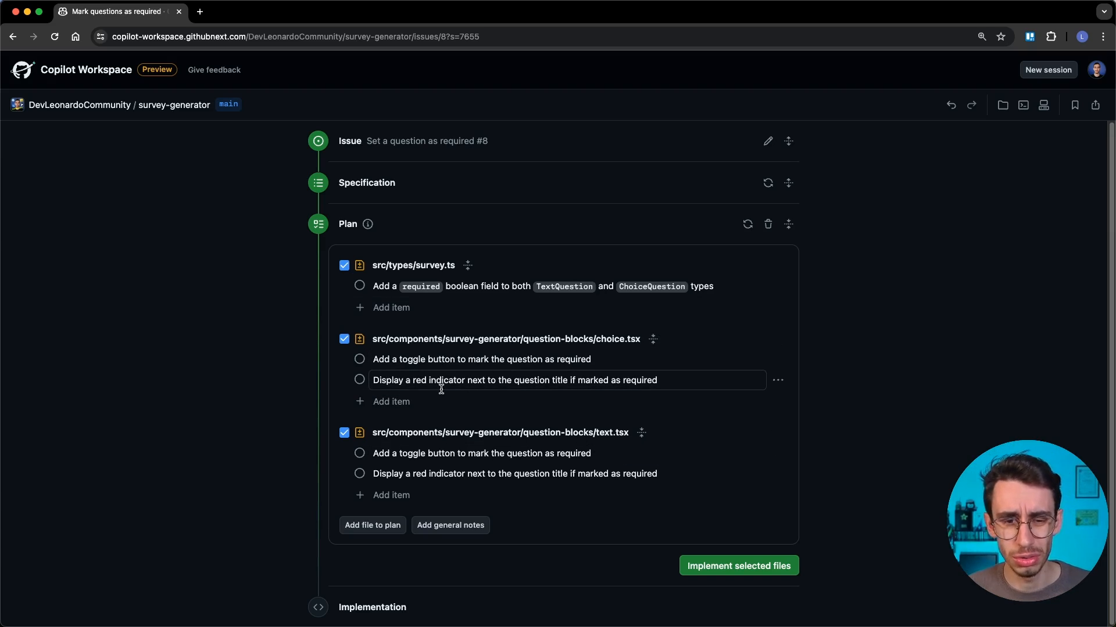
pyautogui.click(391, 401)
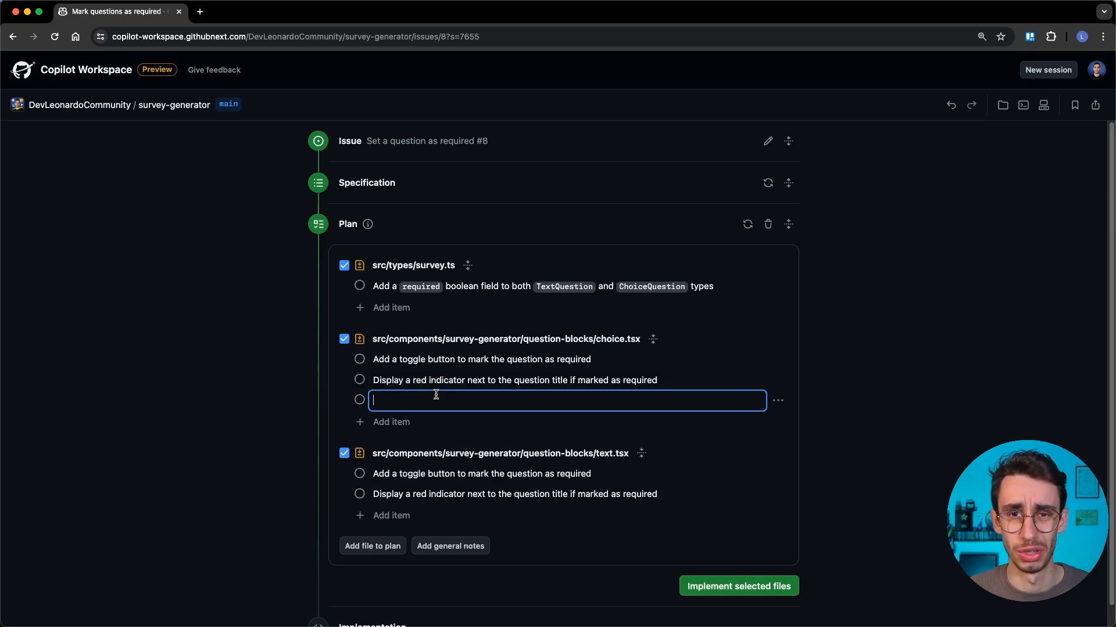
pyautogui.write('Use the TanStack')
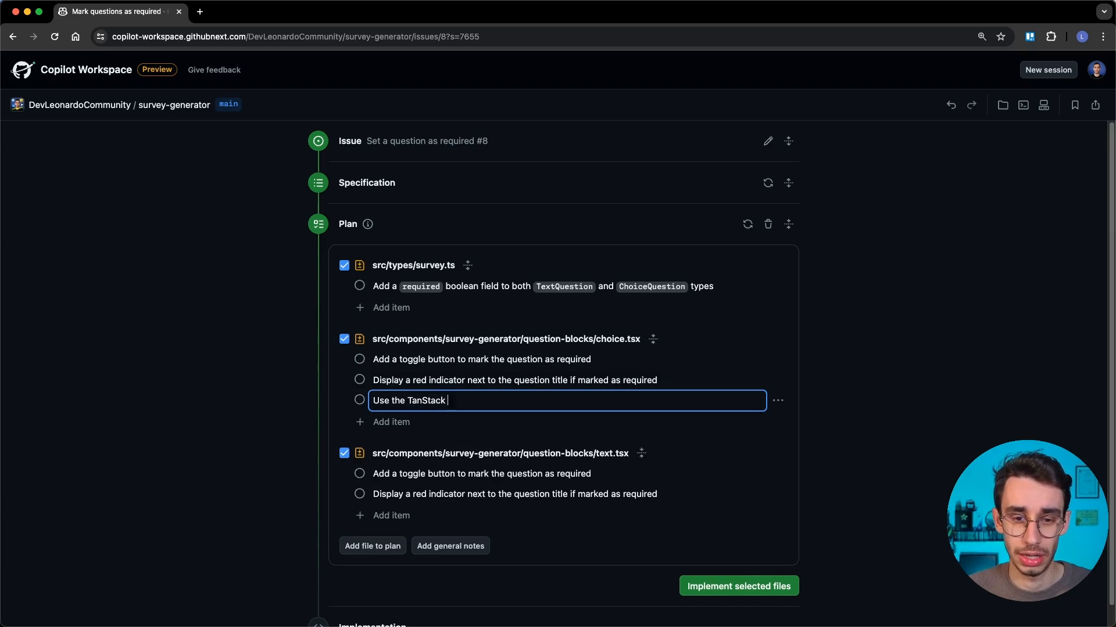
pyautogui.write('APIs to update the stat')
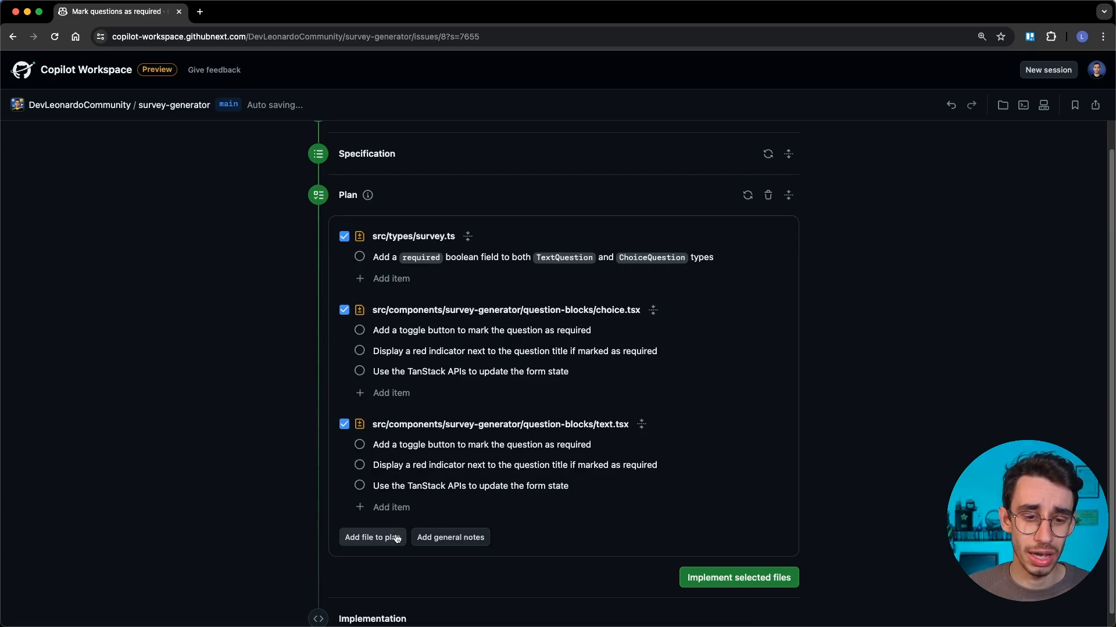
pyautogui.click(373, 537)
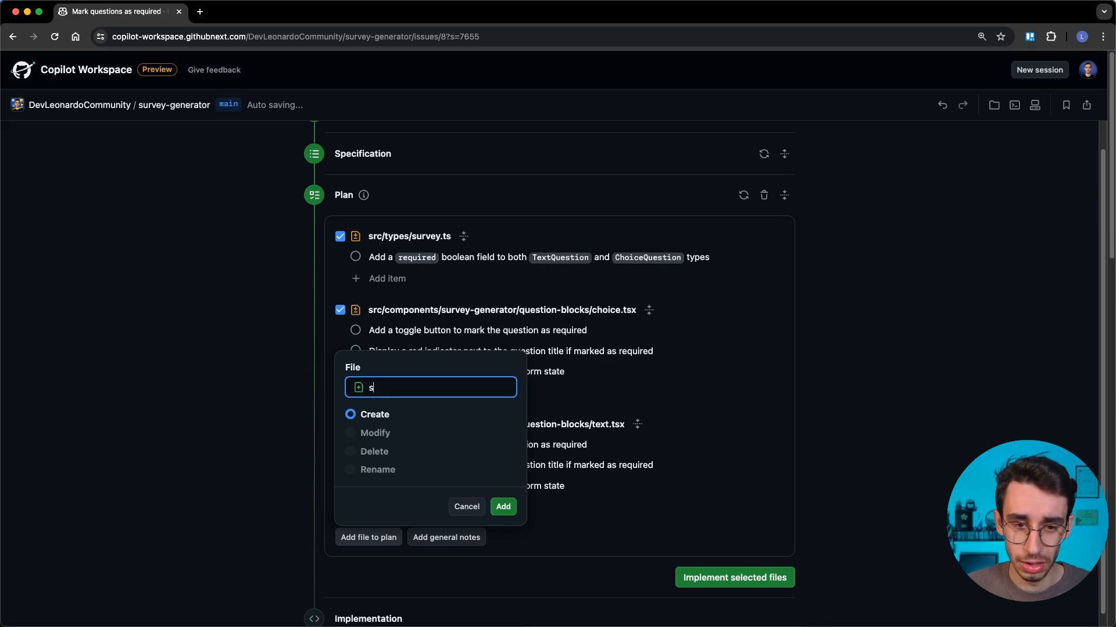
pyautogui.write('urvey')
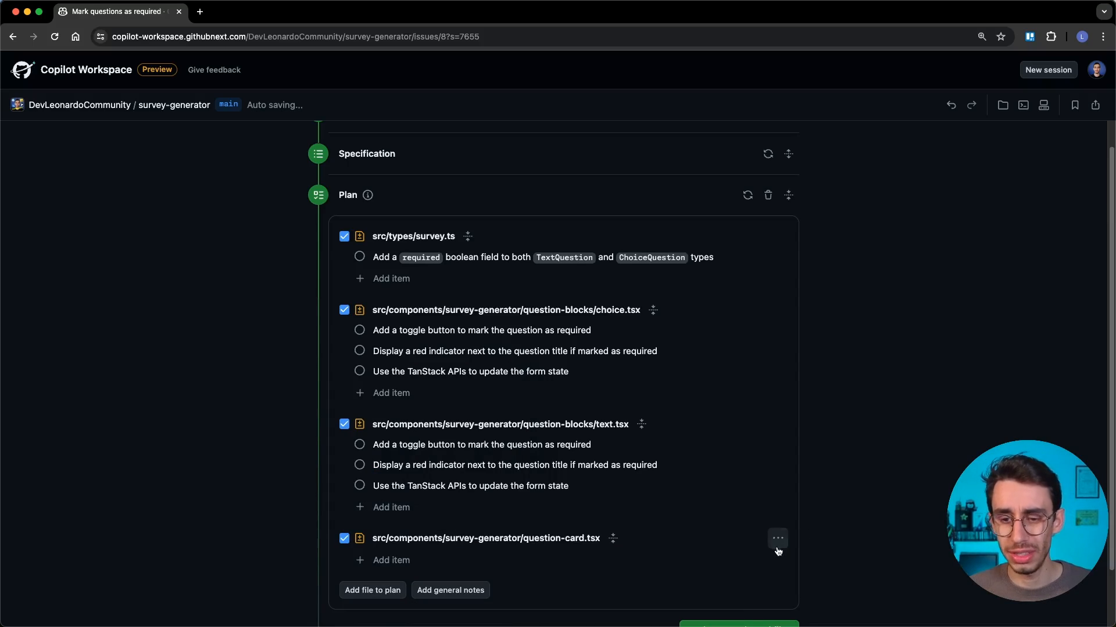
pyautogui.click(777, 538)
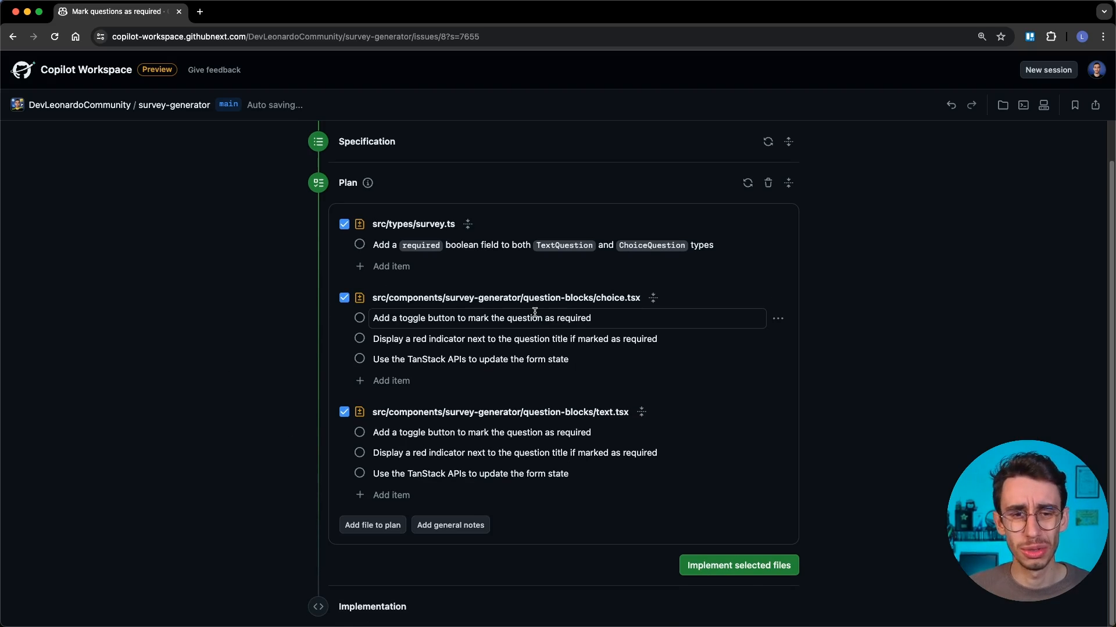
pyautogui.click(738, 565)
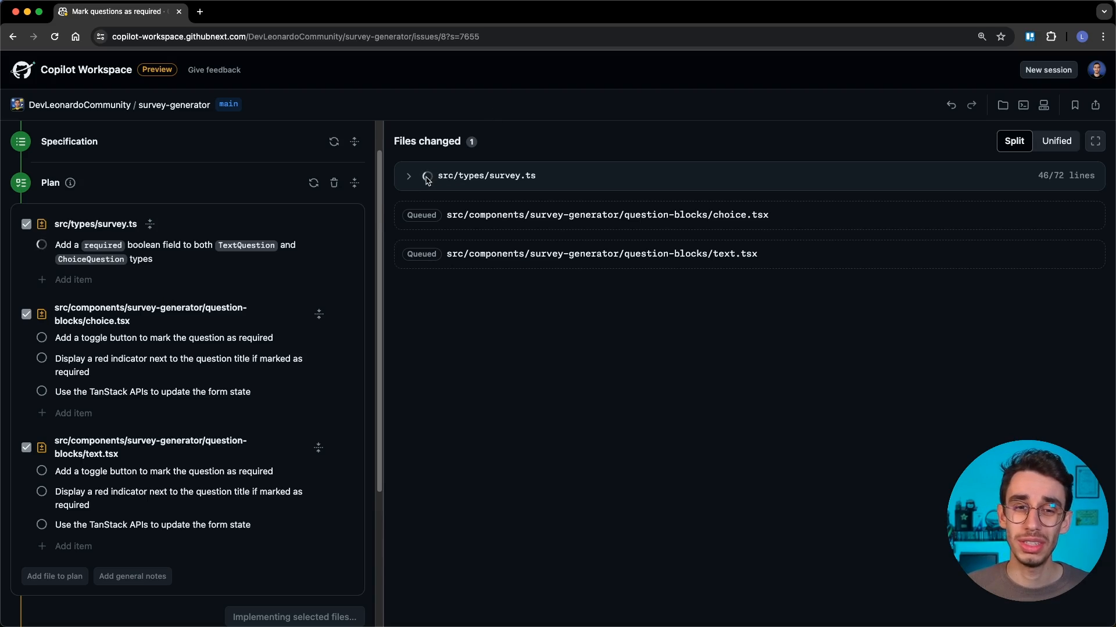
# - Review the survey.ts diff adding the required boolean field
pyautogui.click(408, 175)
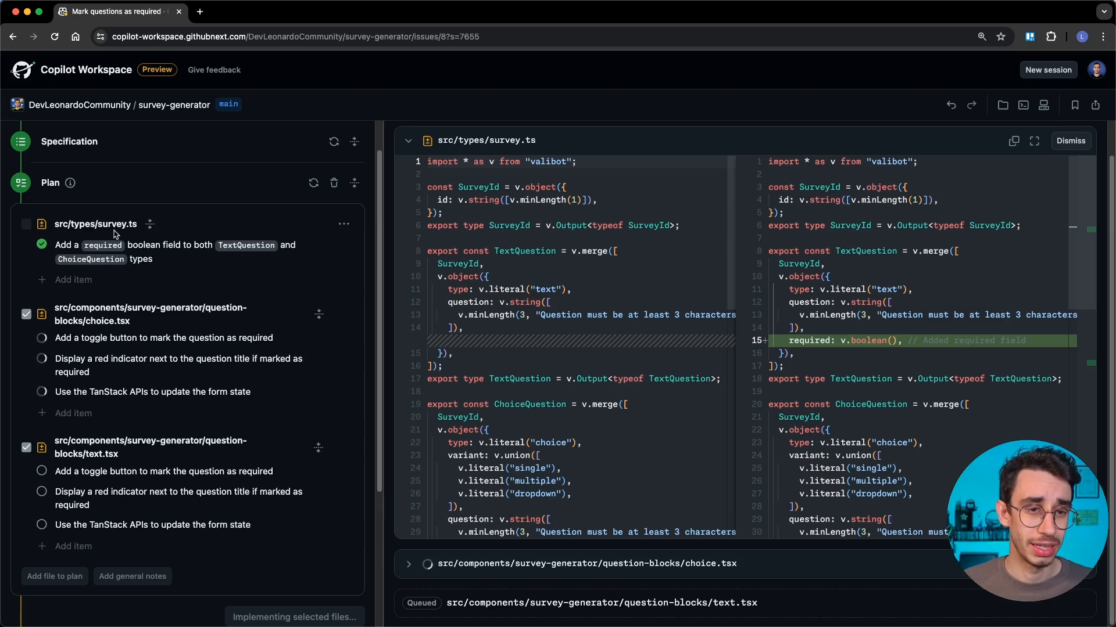
pyautogui.moveTo(99, 266)
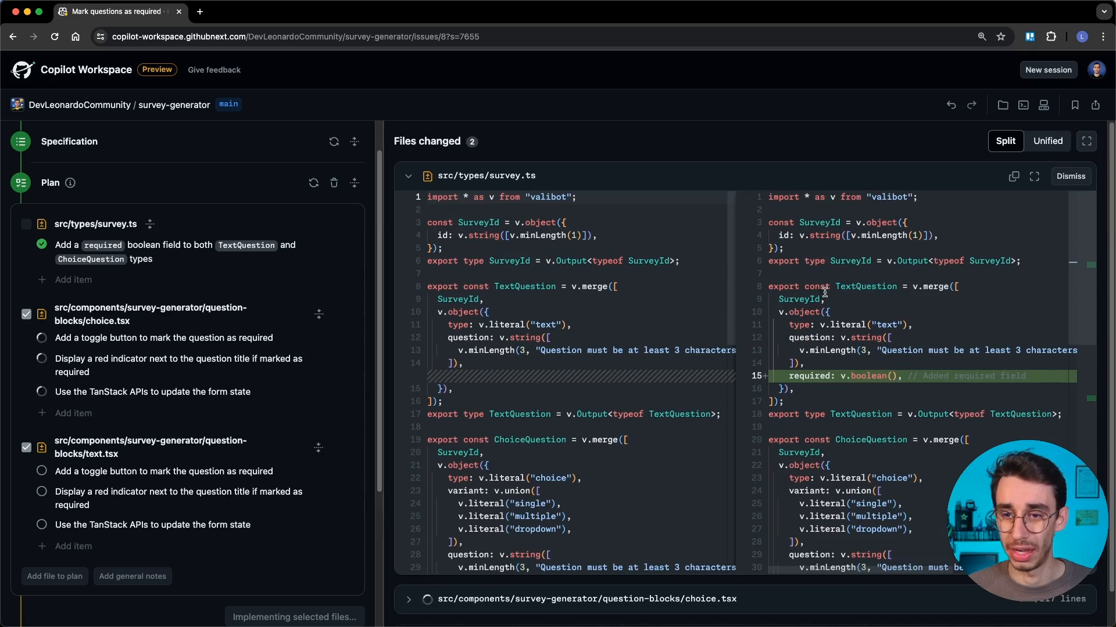
pyautogui.scroll(-3)
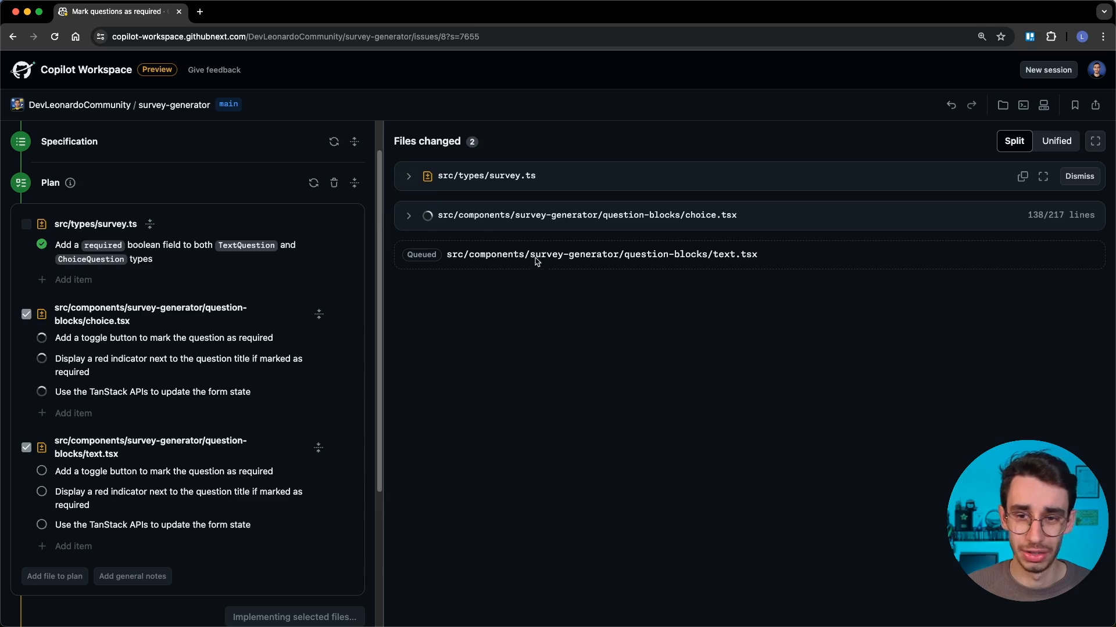
# - Review the choice.tsx and text.tsx diffs with the new required toggle
pyautogui.click(408, 215)
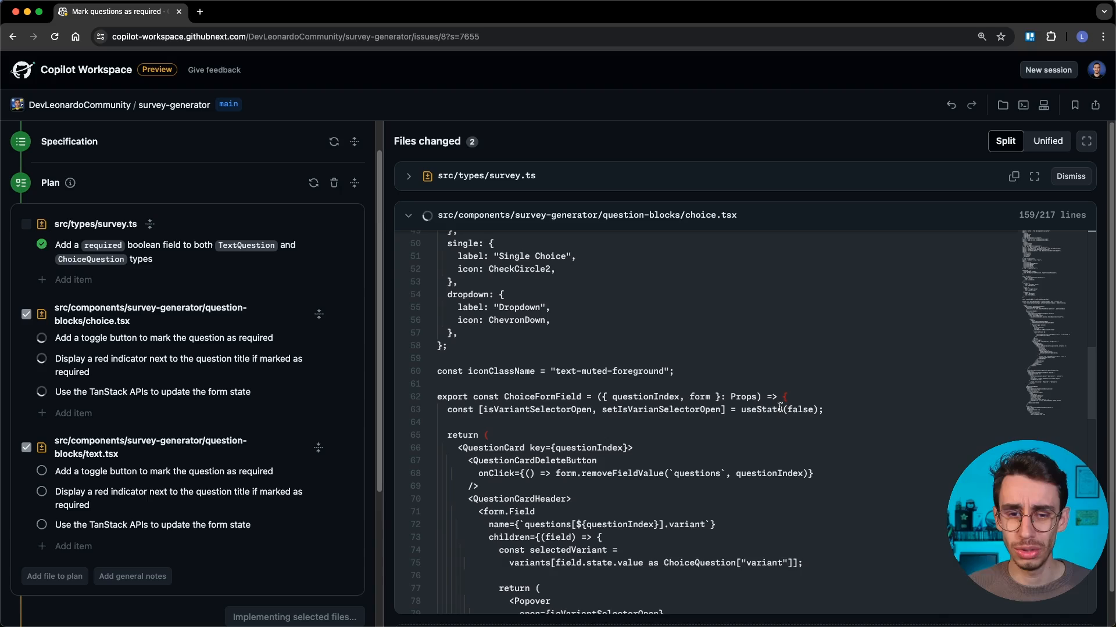
pyautogui.scroll(-3)
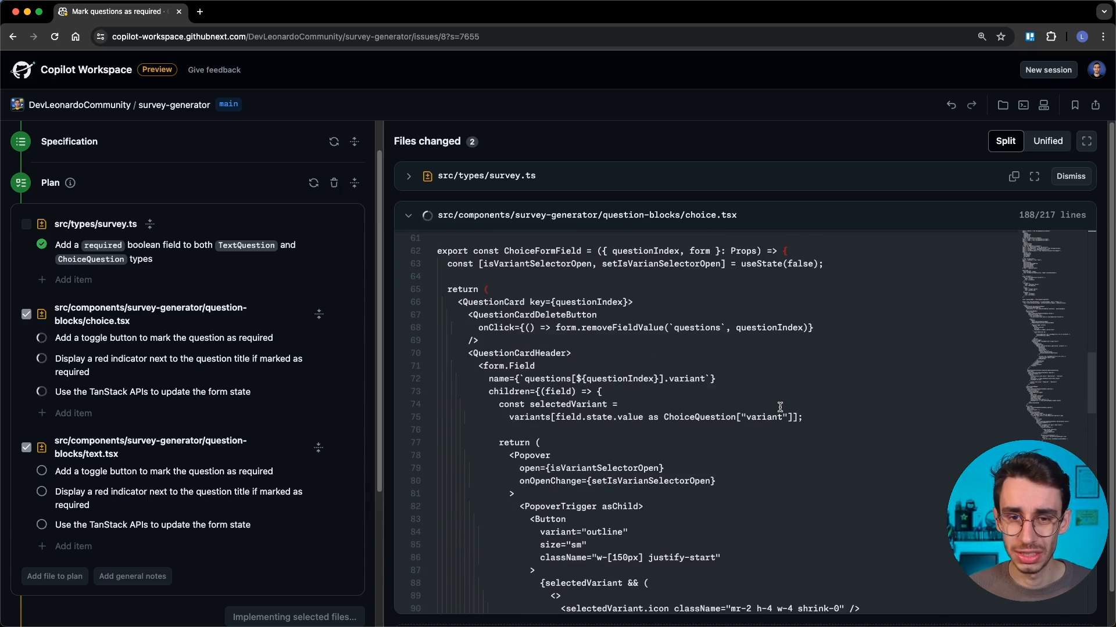
pyautogui.scroll(-3)
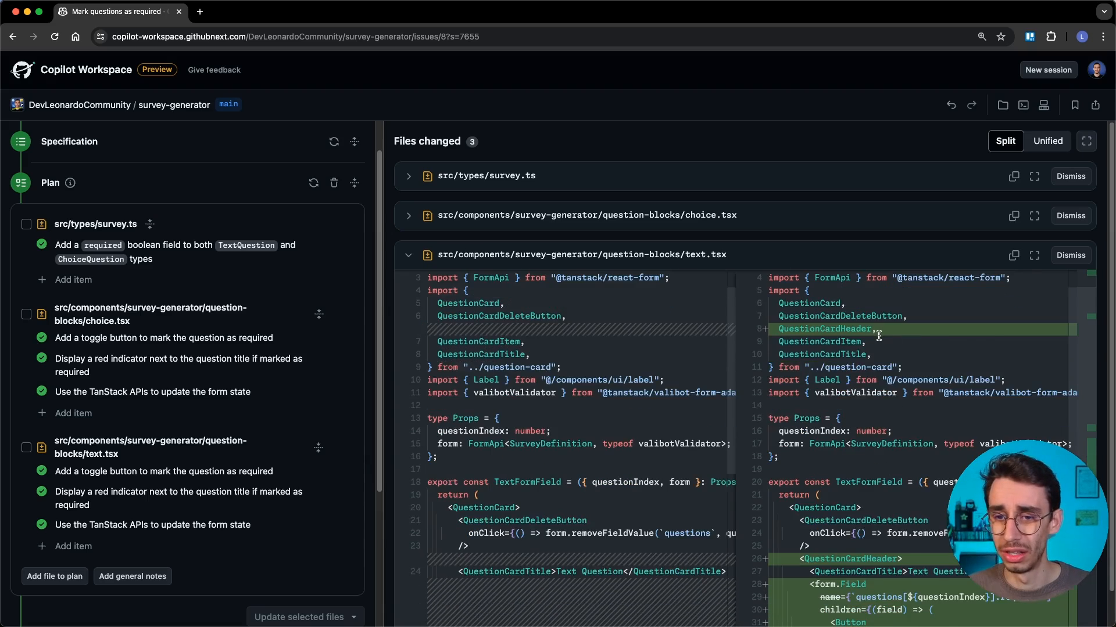
pyautogui.scroll(-3)
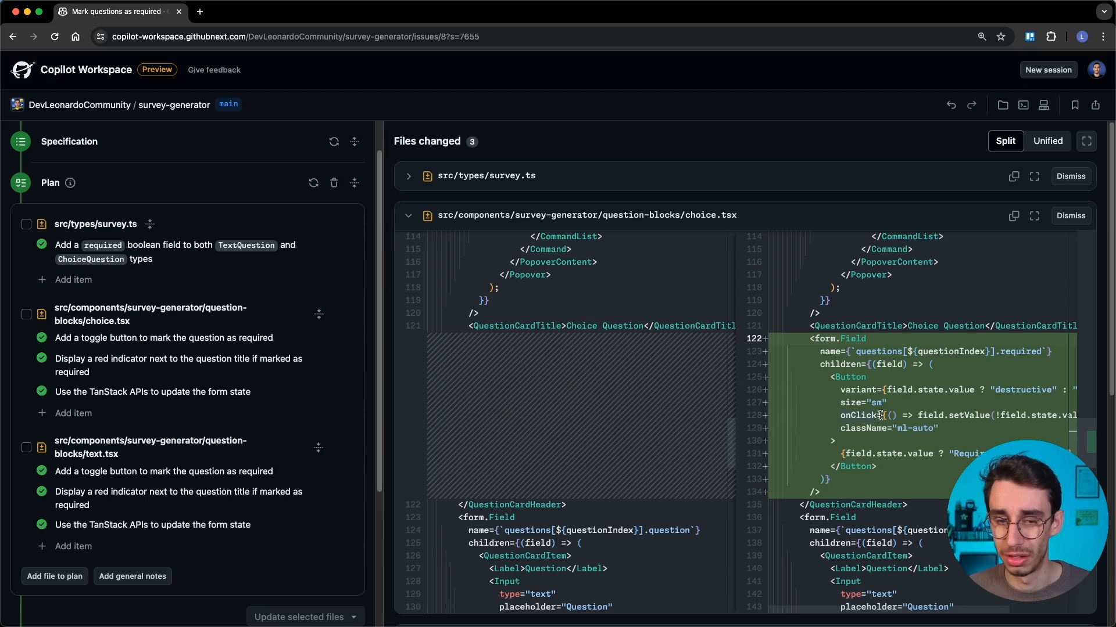
# - Collapse the choice.tsx diff and start a codespace with the generated changes
pyautogui.click(408, 216)
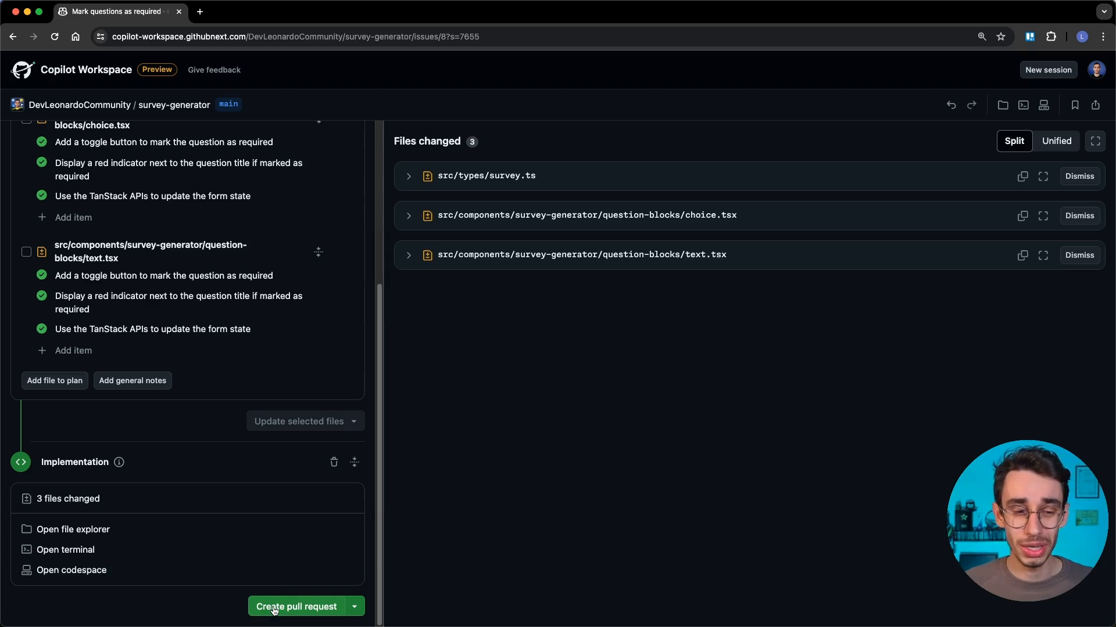
pyautogui.click(71, 569)
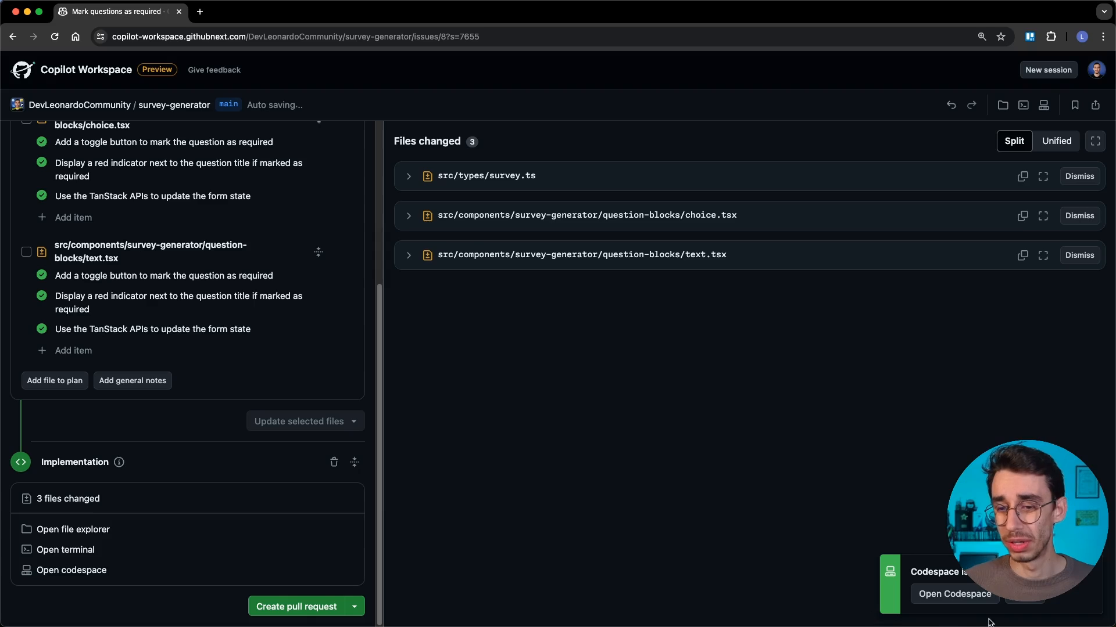
# - Run npm run dev in the codespace and load the Survey Generator app from the localhost link
pyautogui.click(953, 594)
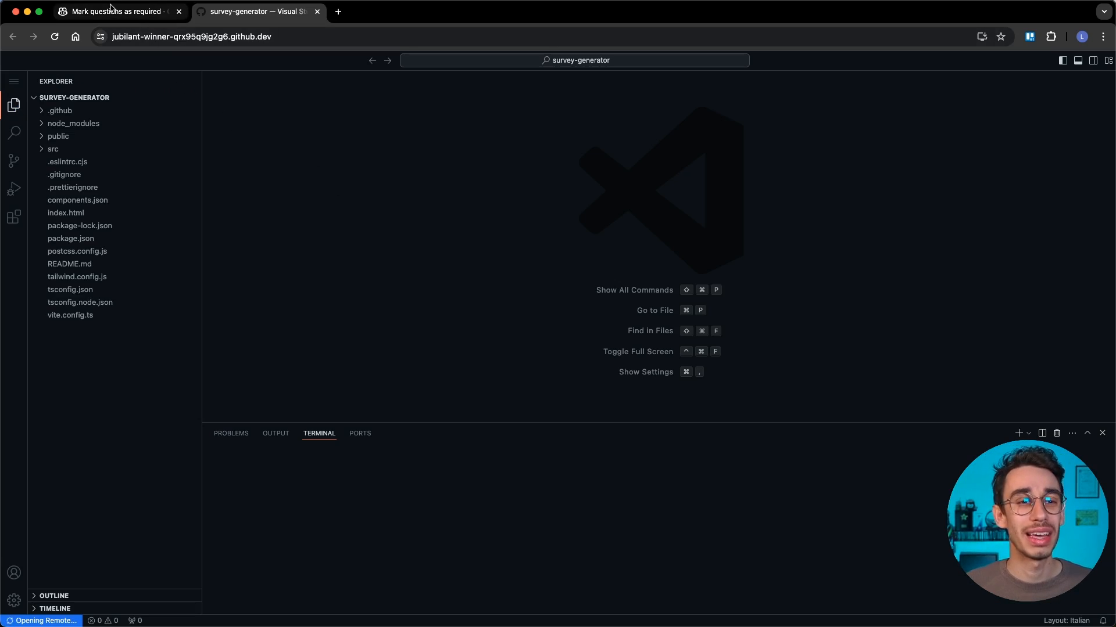
pyautogui.click(114, 12)
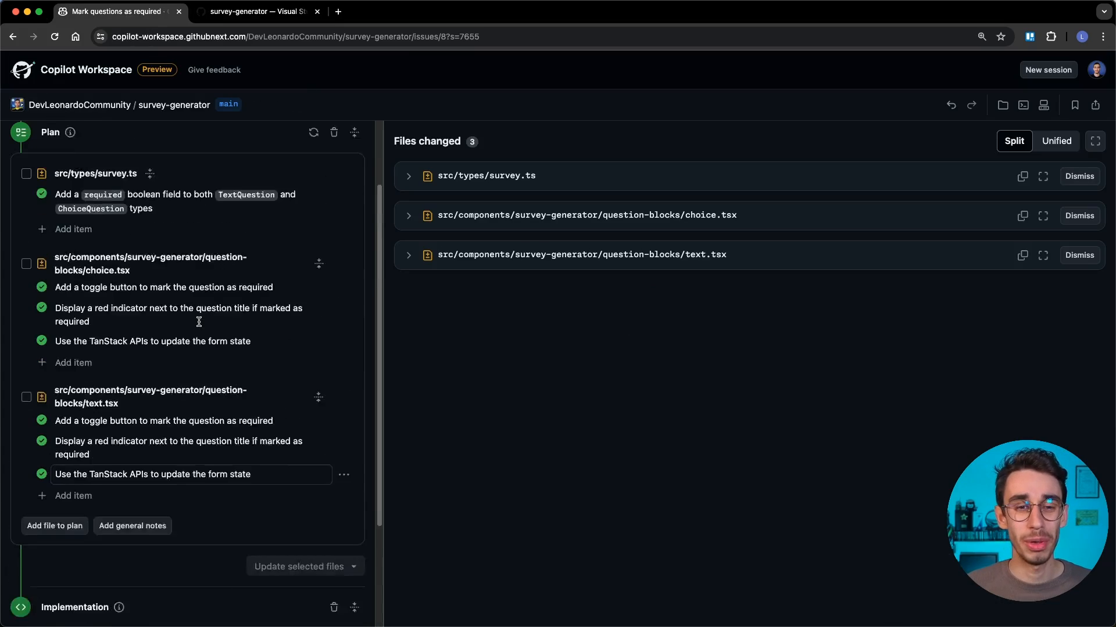
pyautogui.scroll(-3)
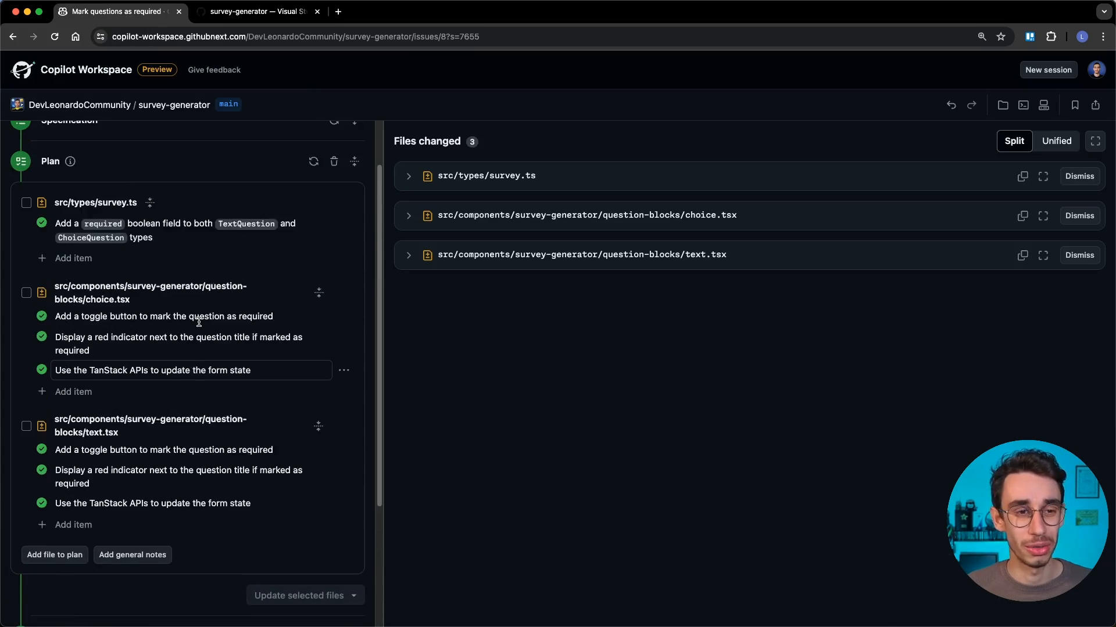
pyautogui.click(256, 12)
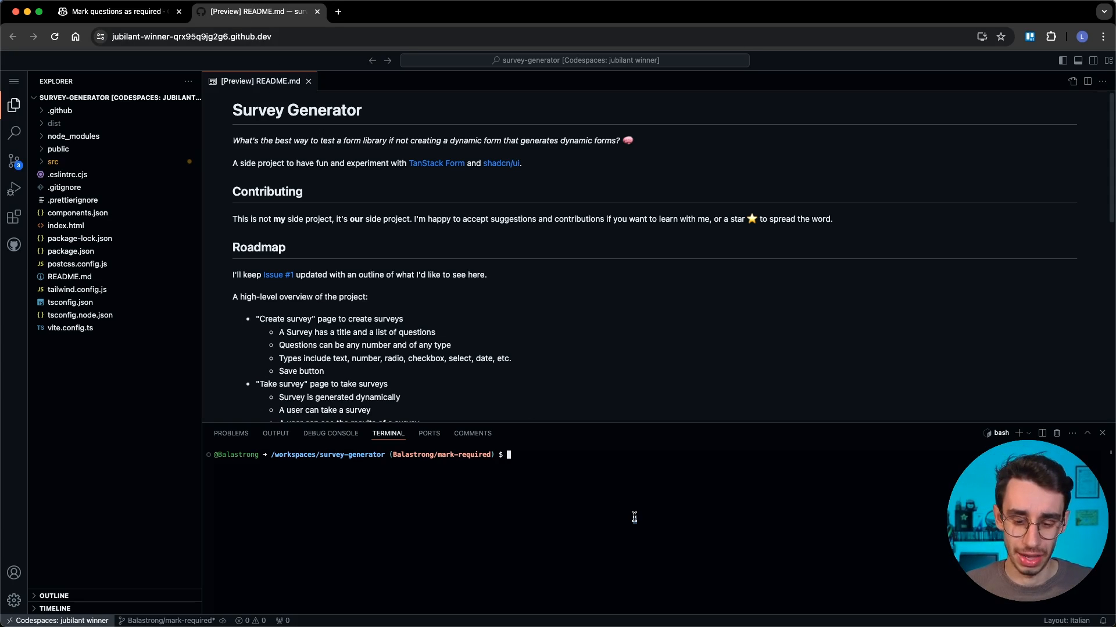
pyautogui.write('npm run dev')
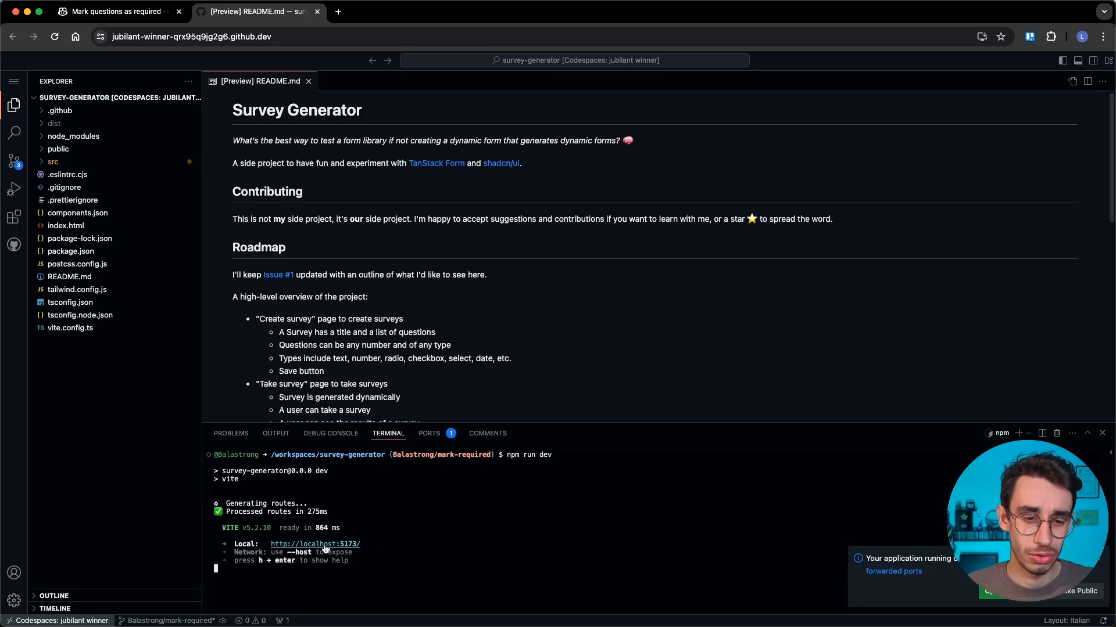
pyautogui.click(315, 544)
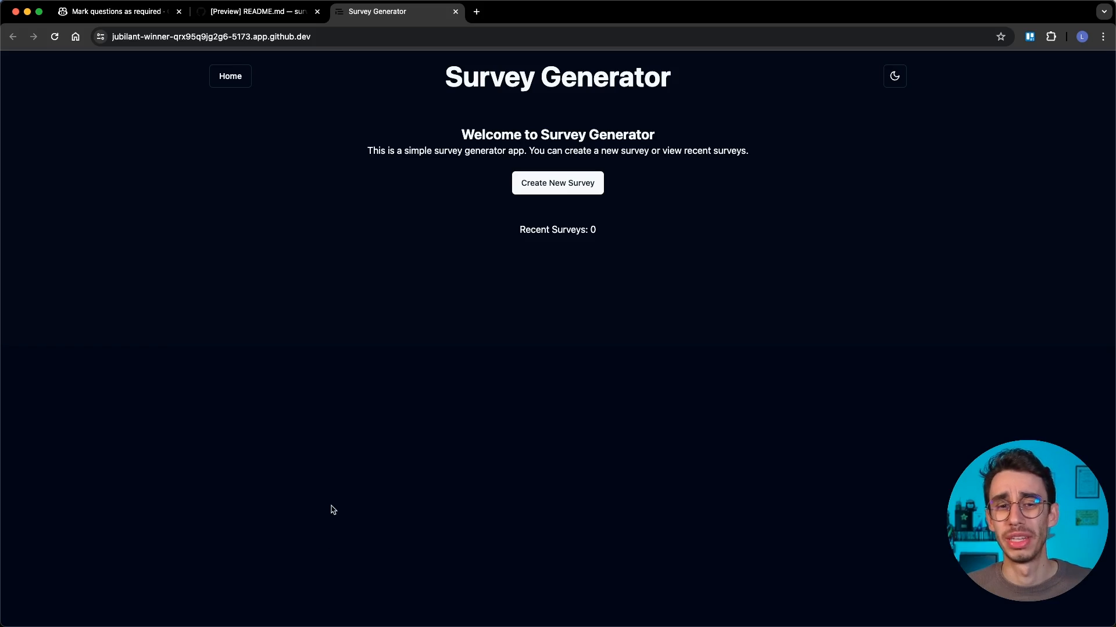
# - Create a survey with a Choice question and toggle it Required then back to Optional
pyautogui.click(557, 182)
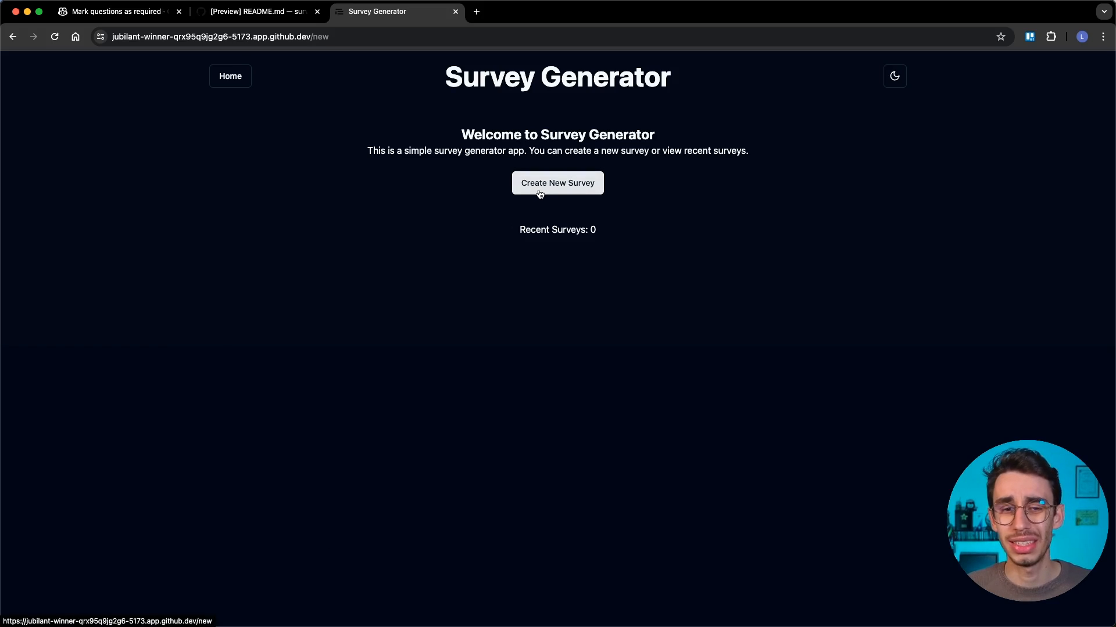
pyautogui.click(557, 182)
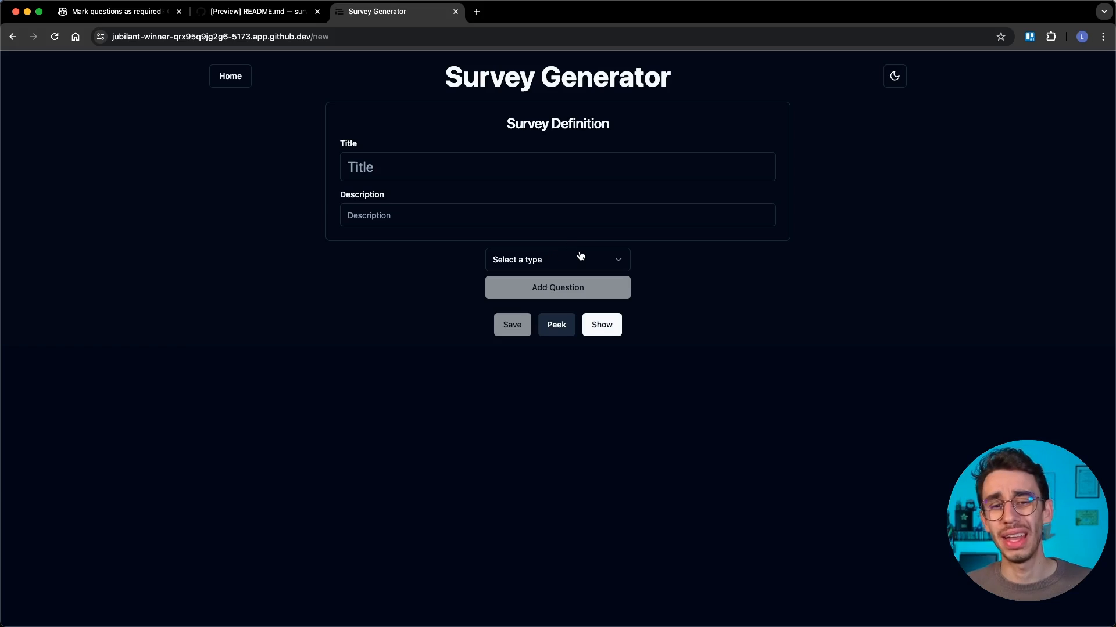
pyautogui.click(556, 259)
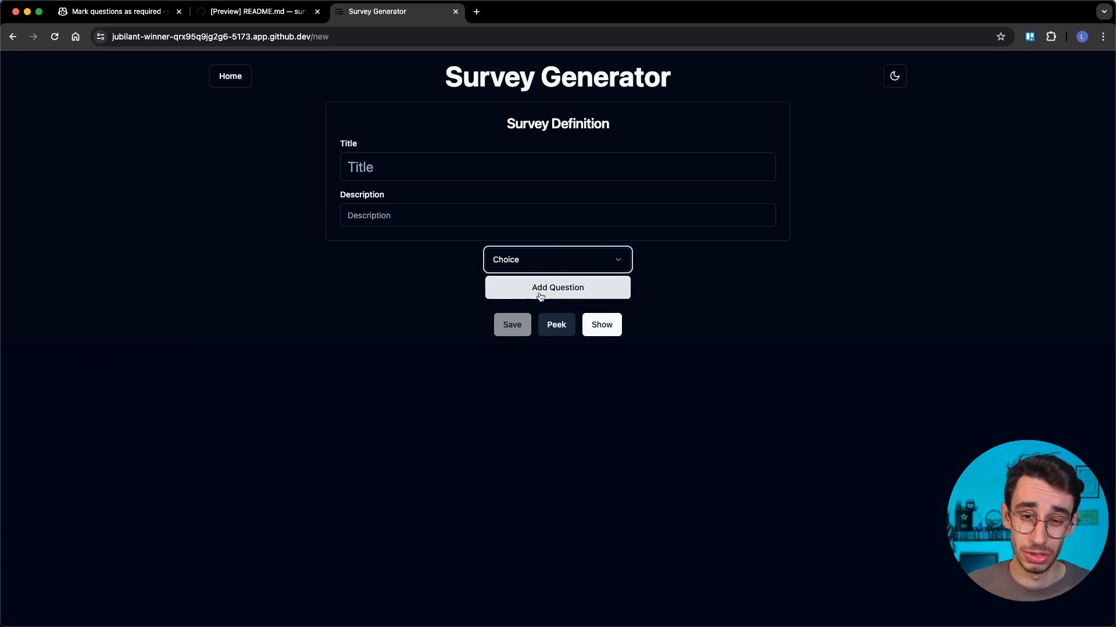
pyautogui.click(557, 287)
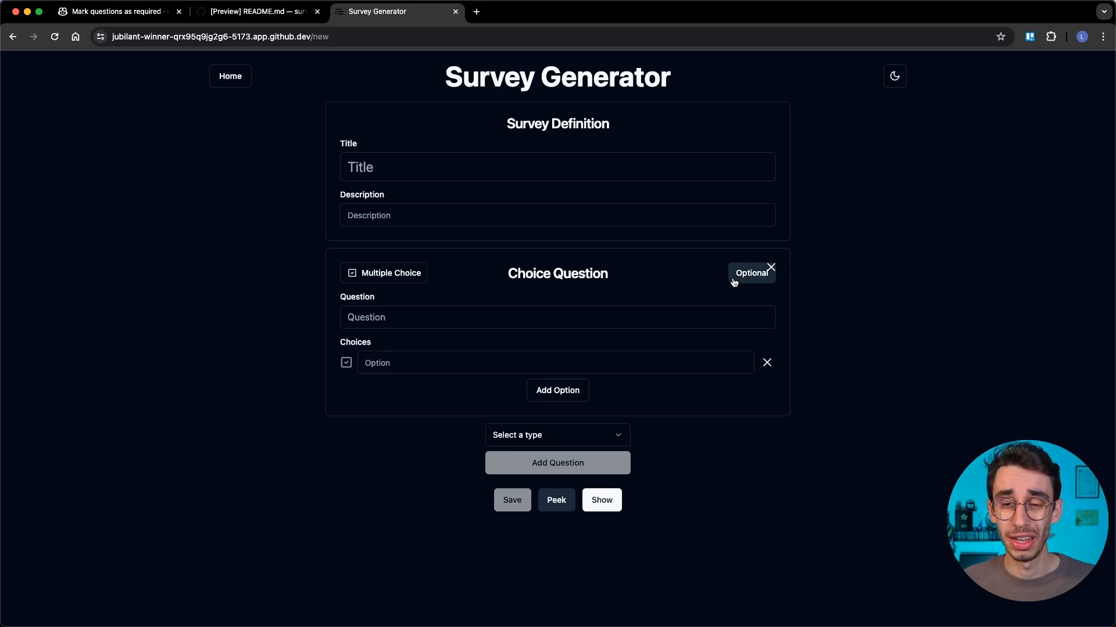
pyautogui.click(751, 273)
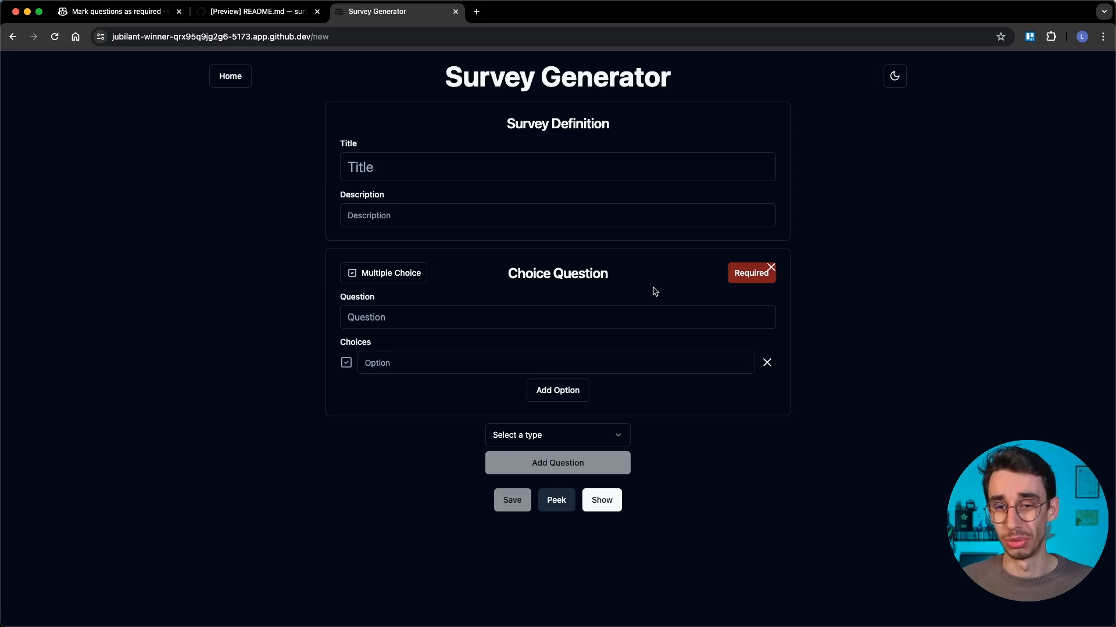
pyautogui.click(749, 272)
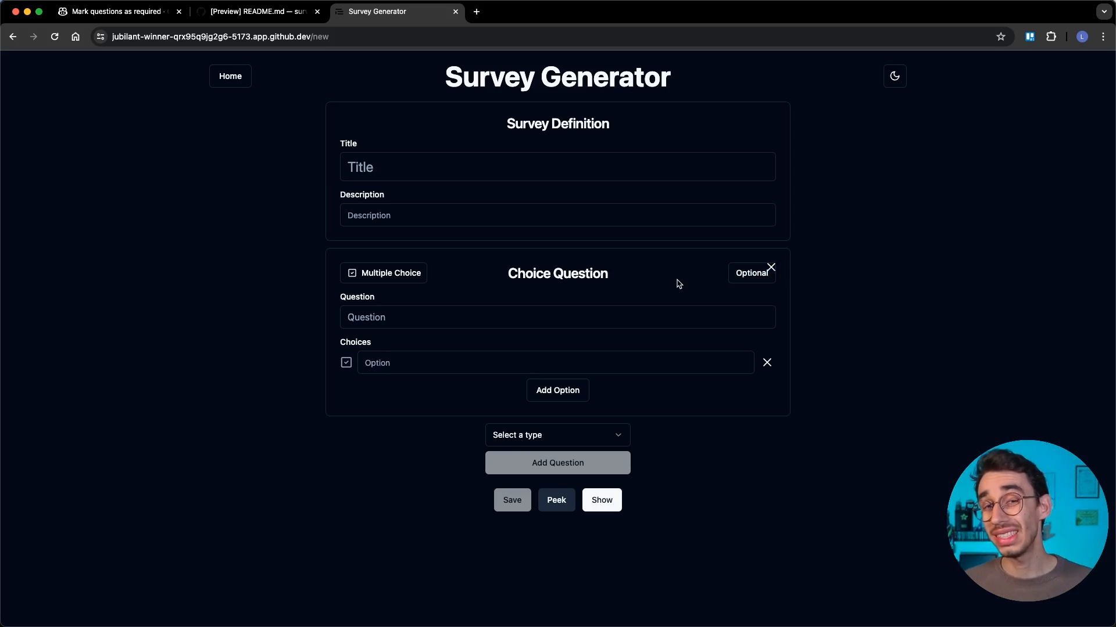
pyautogui.moveTo(791, 267)
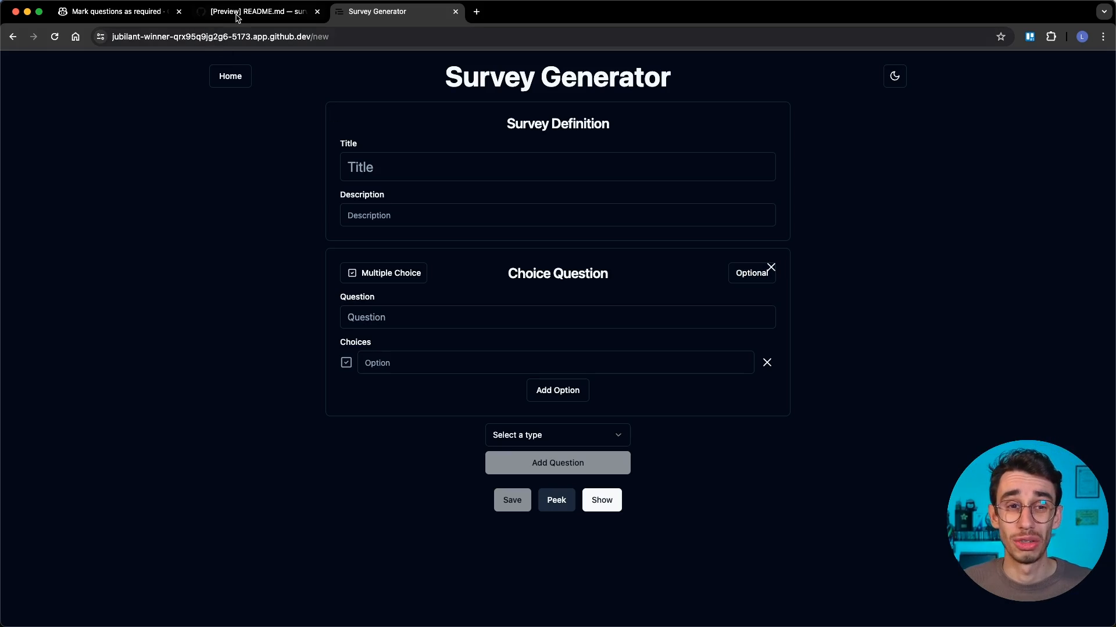
pyautogui.click(254, 11)
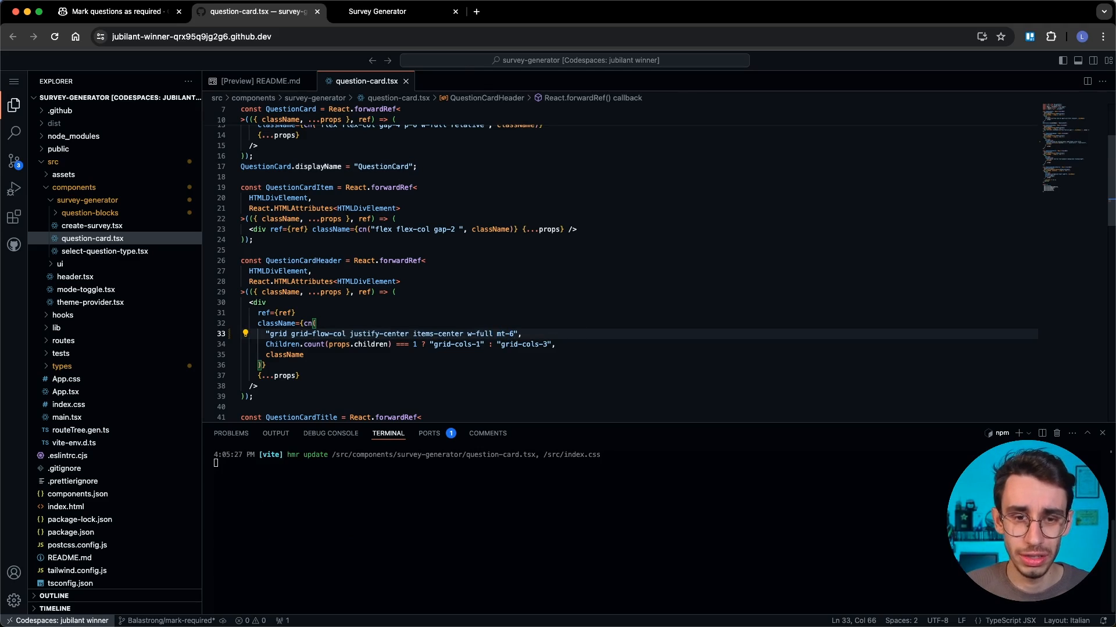
# - Increase the header's top margin in question-card.tsx, then mark the Choice Question as Required in the app
pyautogui.click(376, 11)
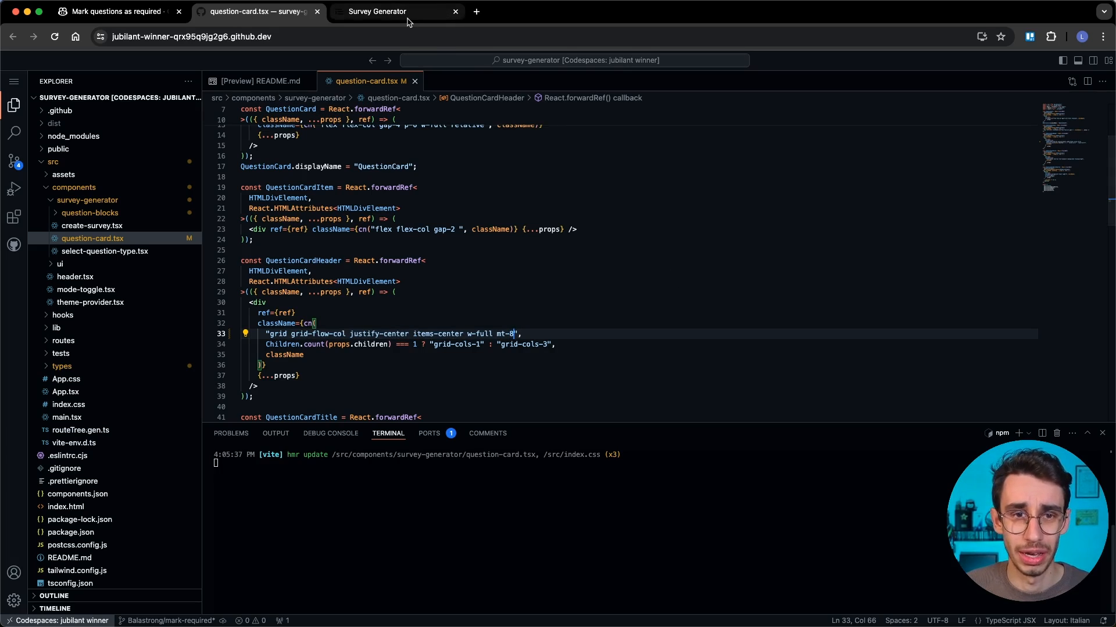
pyautogui.click(376, 11)
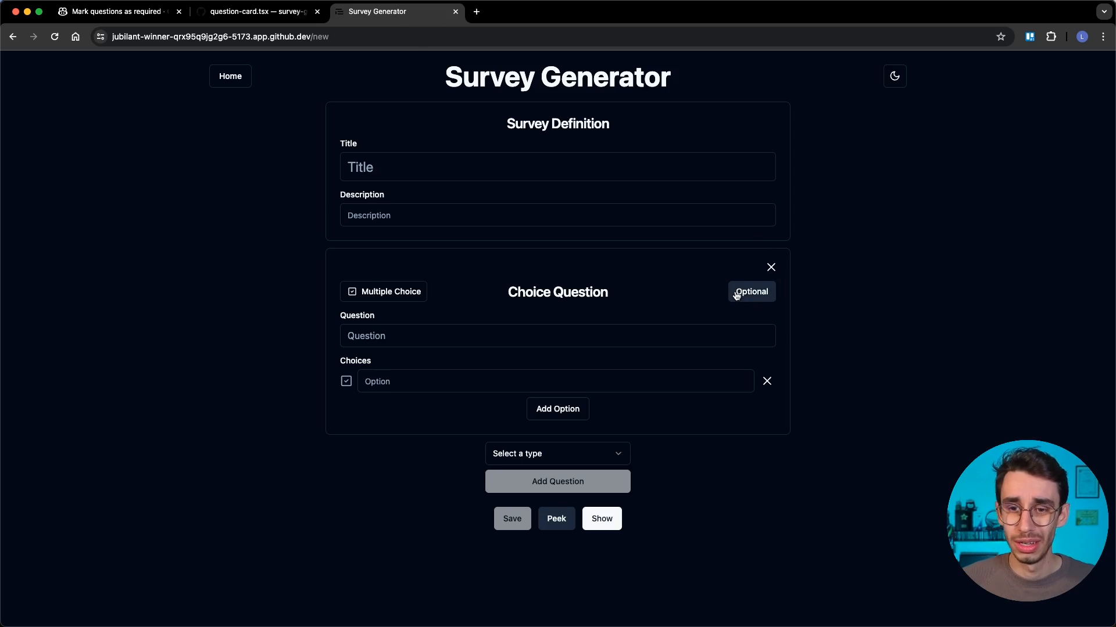
pyautogui.click(751, 292)
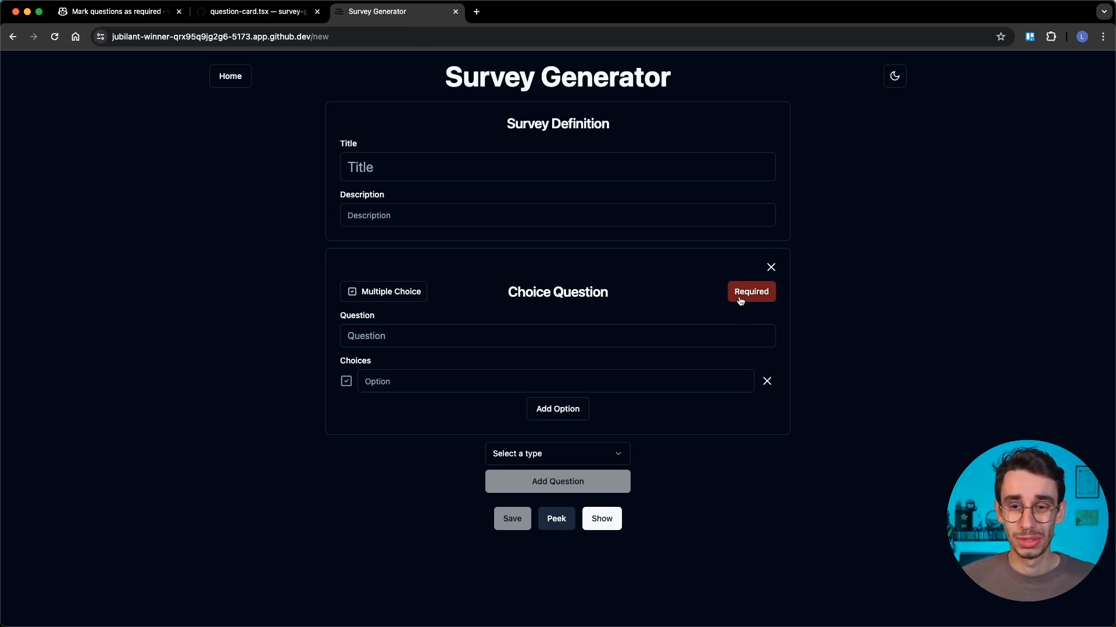
pyautogui.moveTo(644, 318)
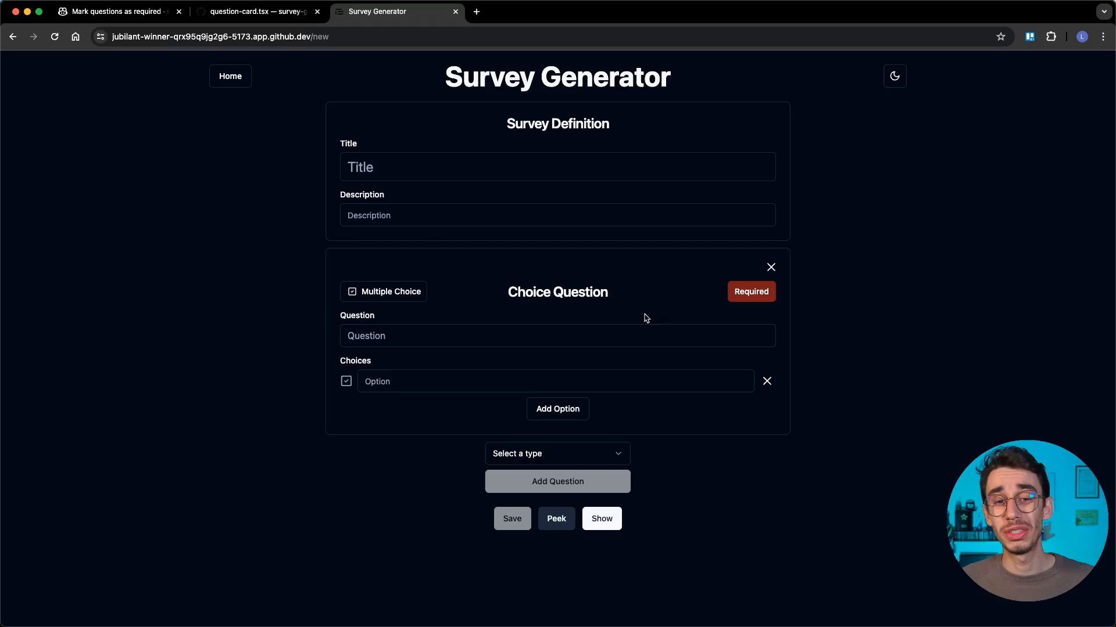
# - Create pull request #9 'Add required question functionality' from the four changed files in Copilot Workspace
pyautogui.click(113, 12)
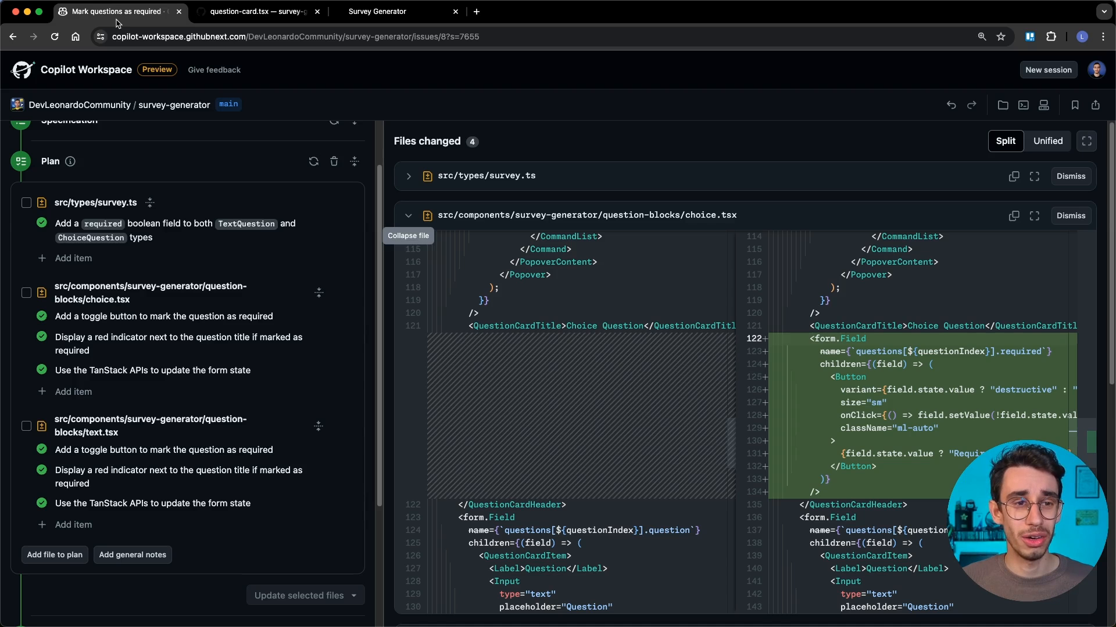
pyautogui.scroll(-3)
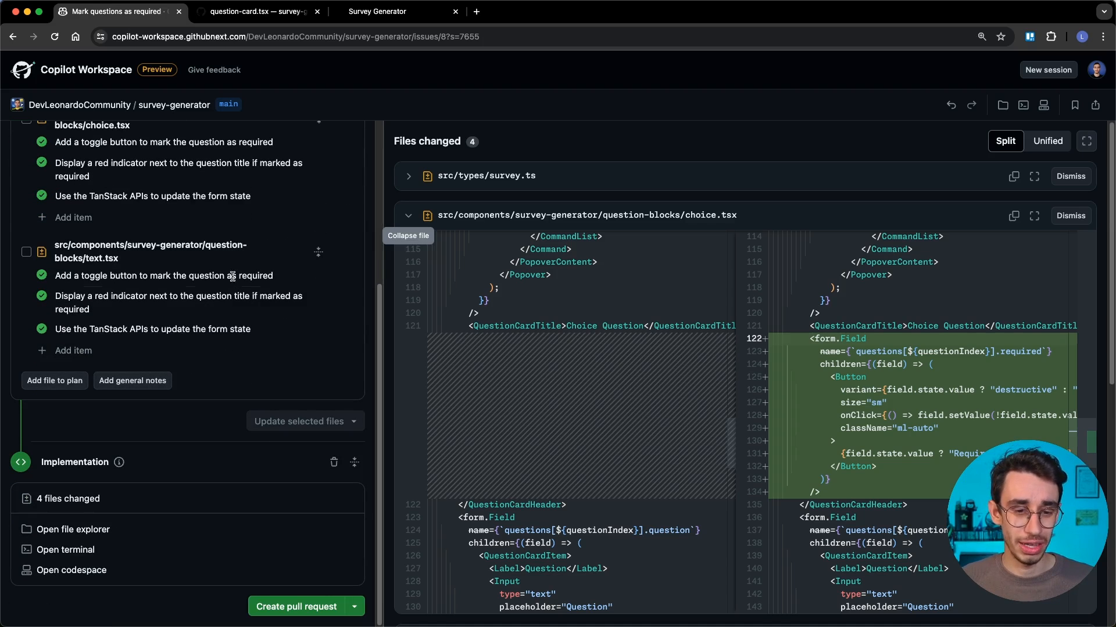
pyautogui.click(297, 606)
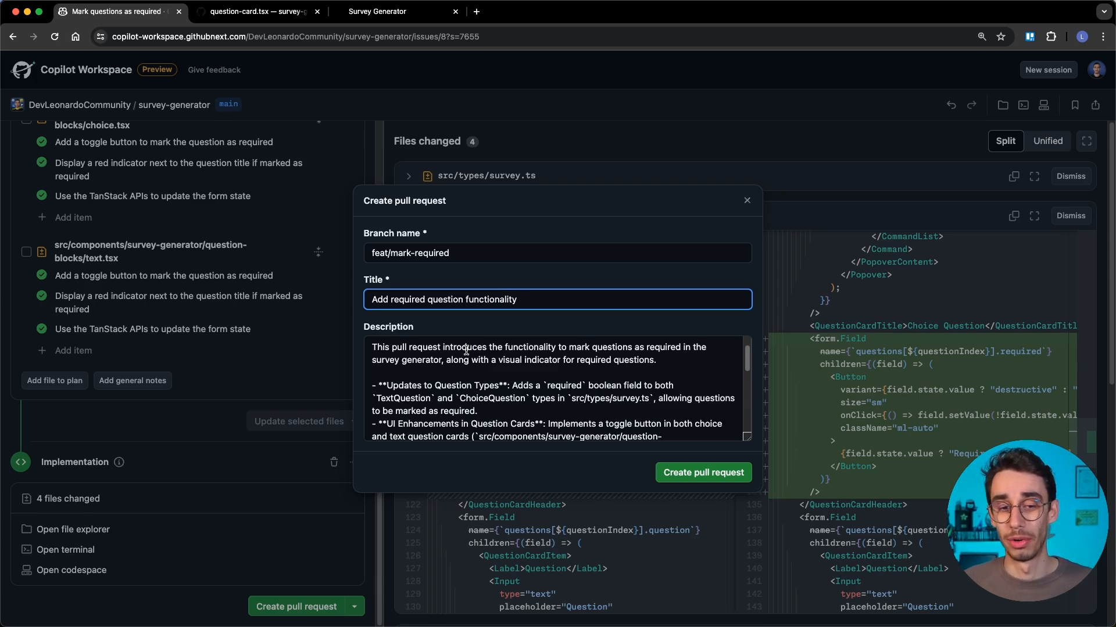
pyautogui.scroll(-3)
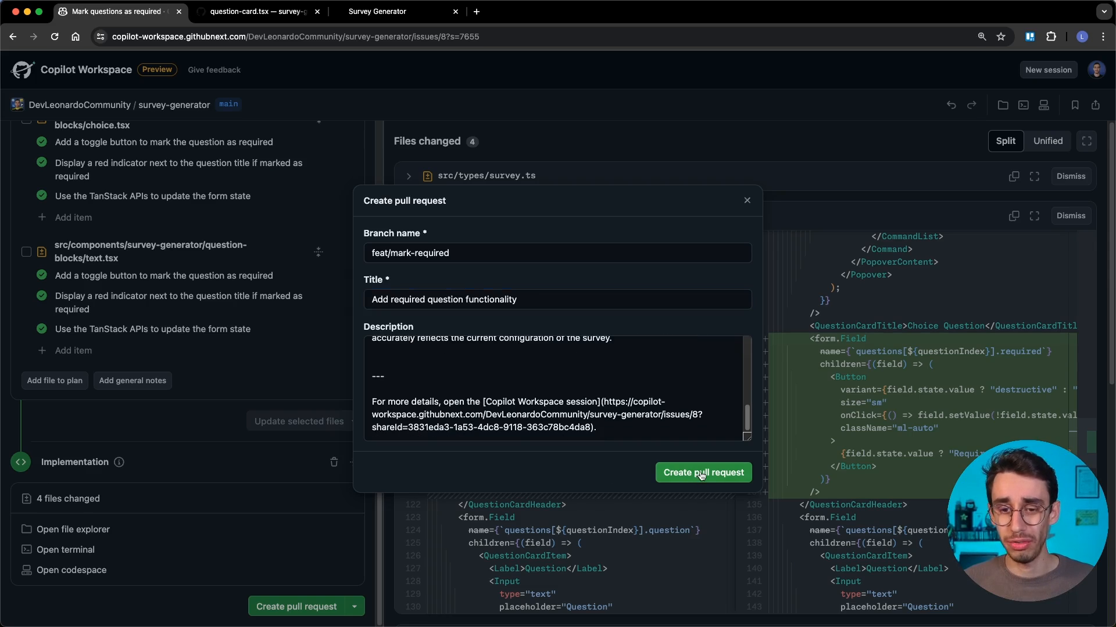
pyautogui.click(702, 473)
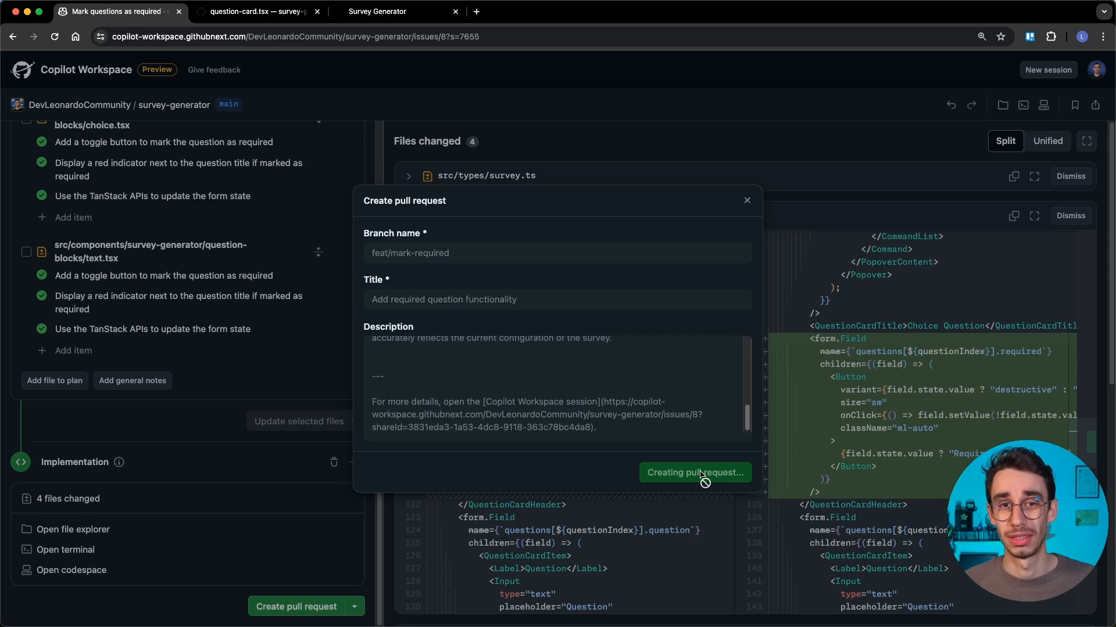
pyautogui.click(695, 473)
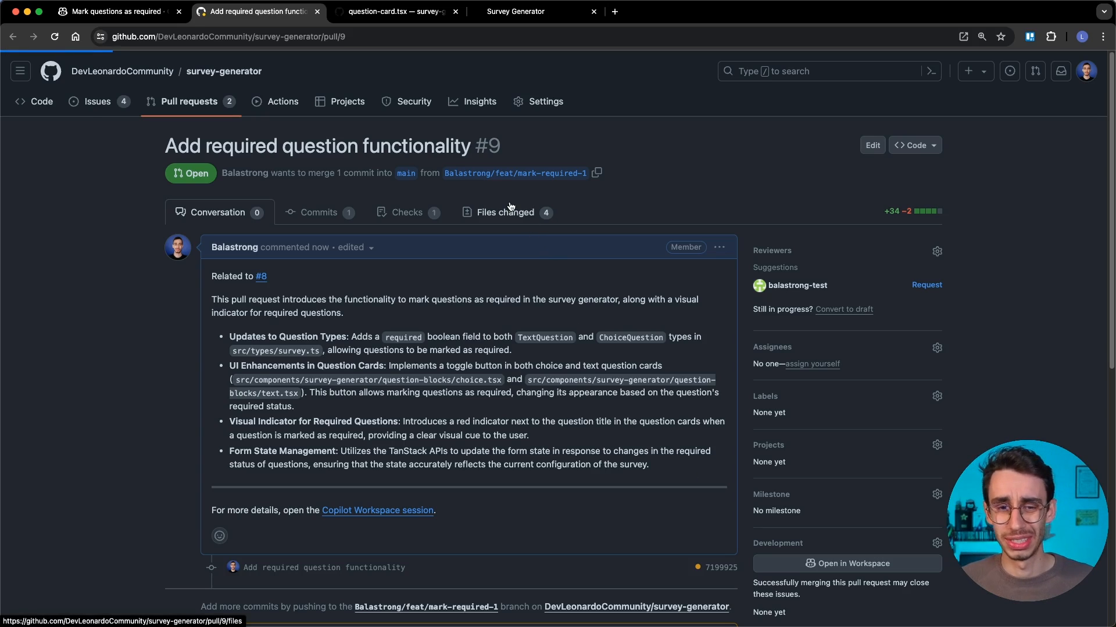
# - Review the PR's Files changed diff, then return to the Workspace spec and open the last current-state item's options
pyautogui.click(502, 212)
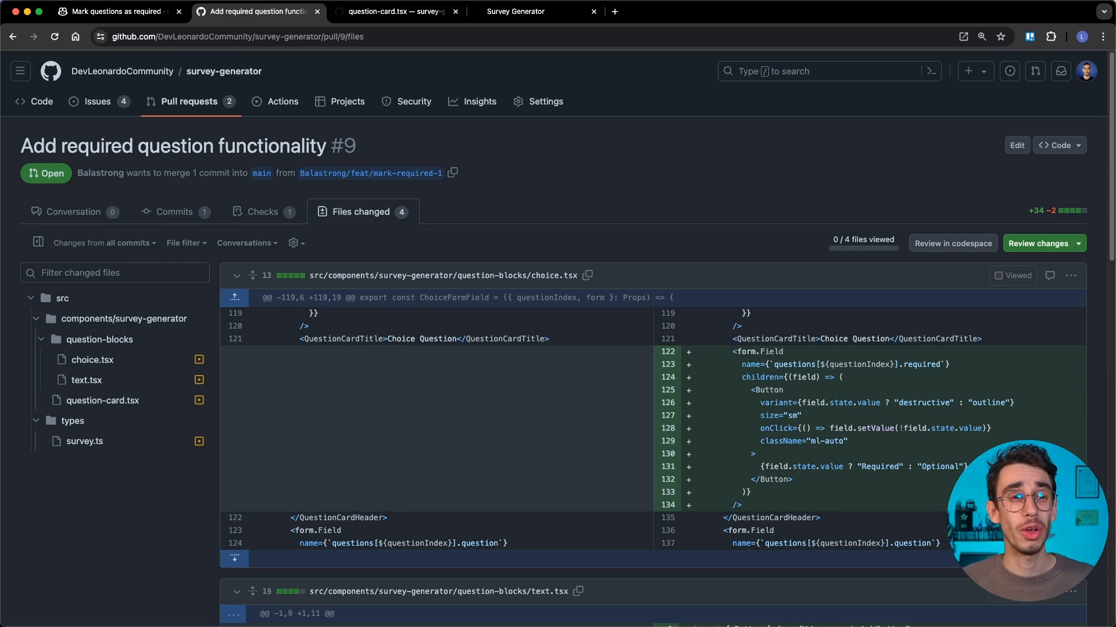
pyautogui.click(114, 12)
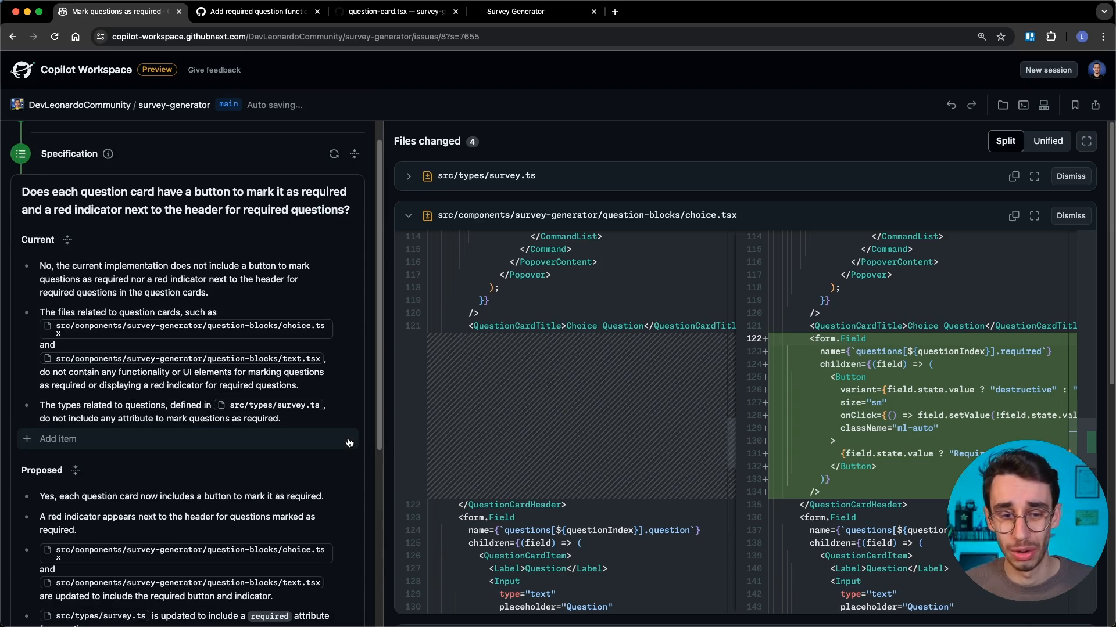
pyautogui.click(348, 406)
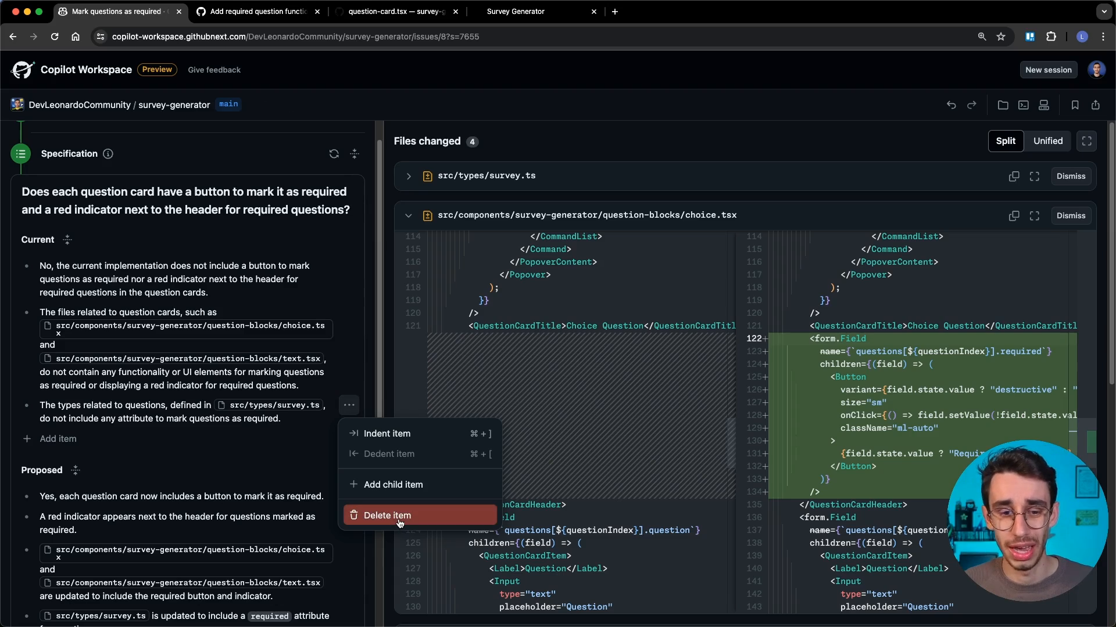
pyautogui.moveTo(392, 484)
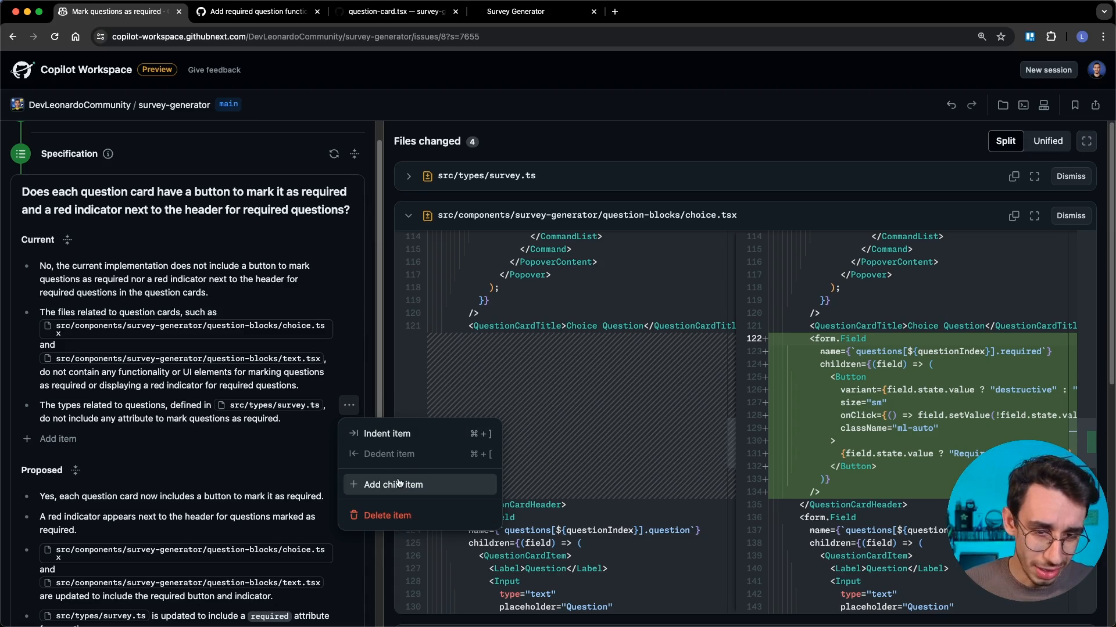